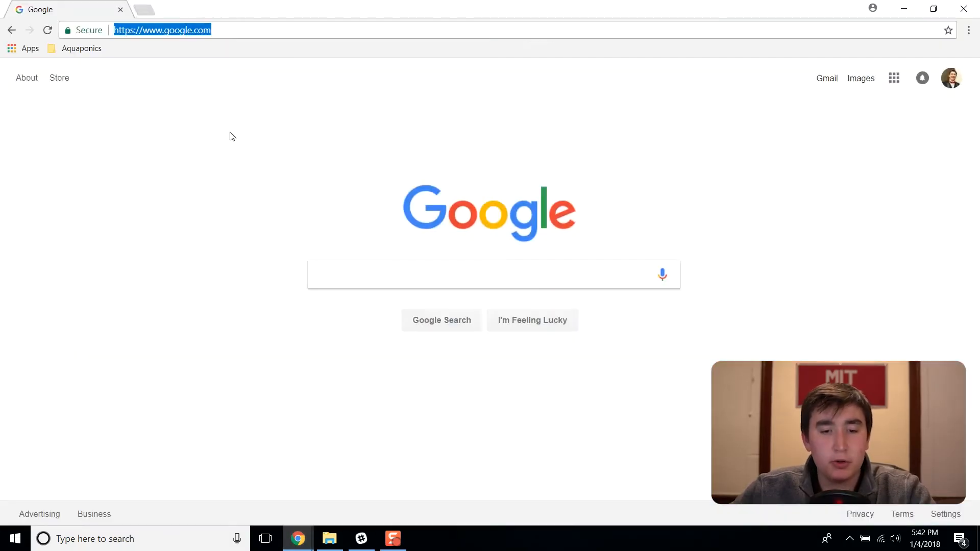
mouse_move(429, 75)
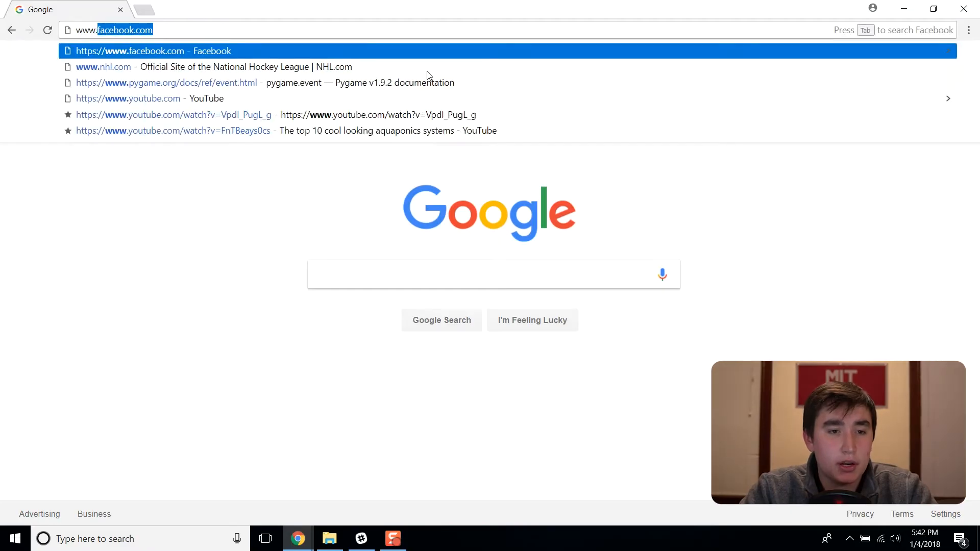
text(www.python.org/downloads/)
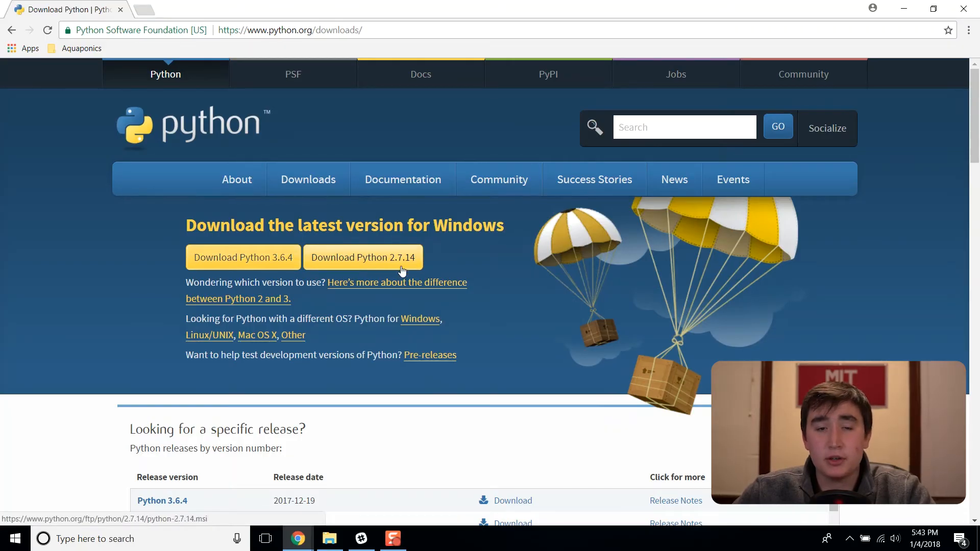
mouse_move(255, 268)
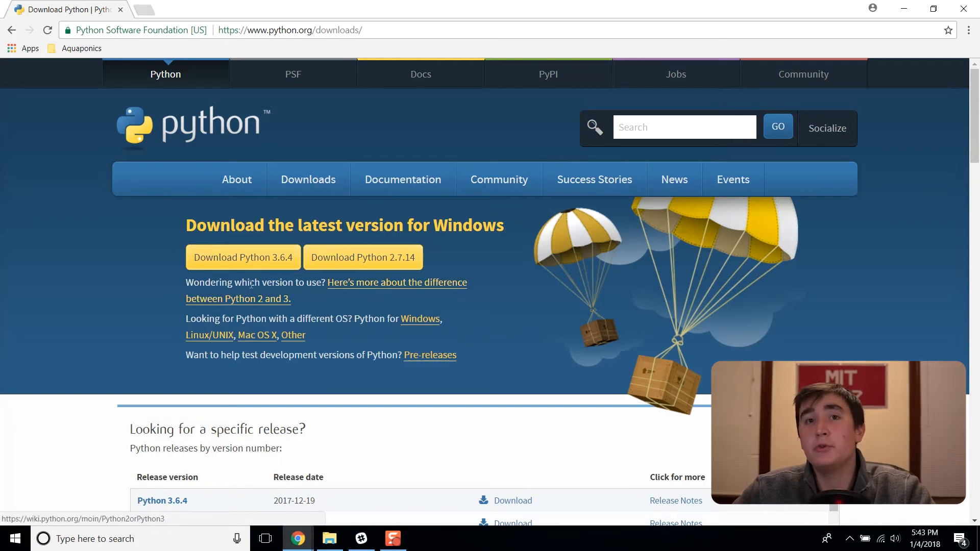
Download the Python 3.6.4 installer and run python-3.6.4.exe from the download bar.
click(242, 257)
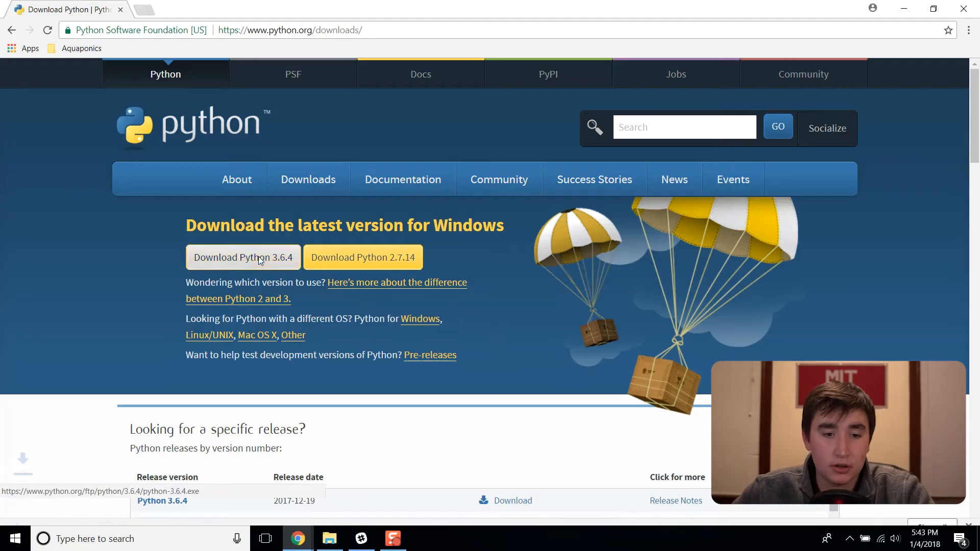
click(242, 257)
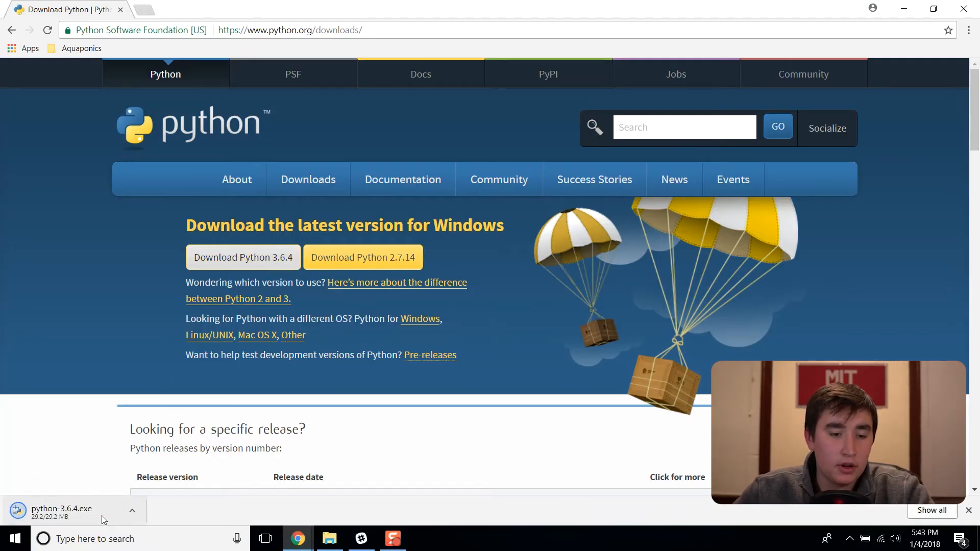
mouse_move(61, 513)
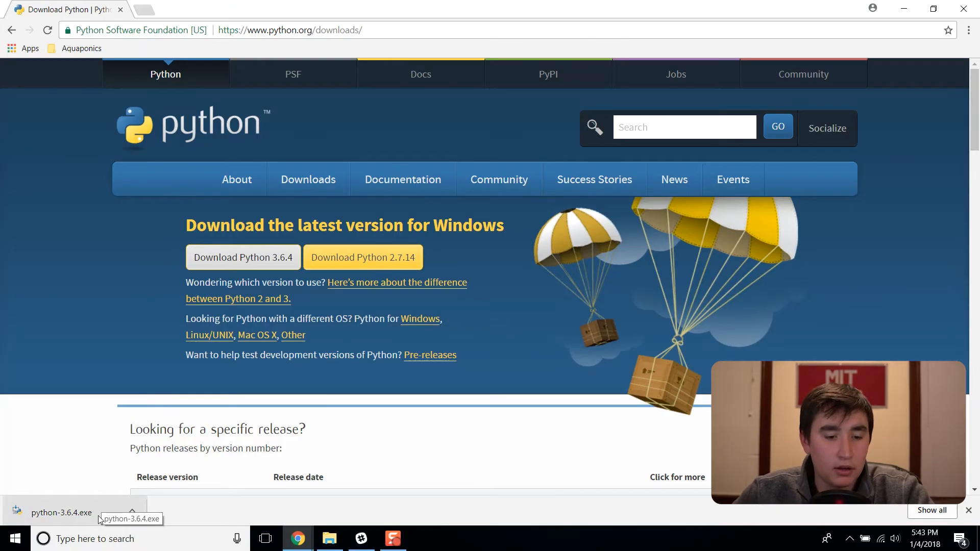
click(61, 512)
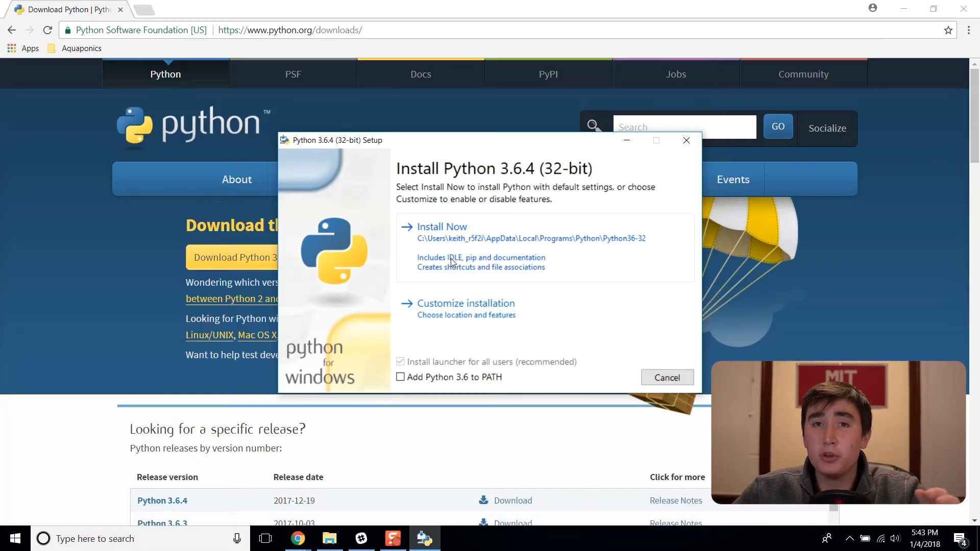
Enable 'Add Python 3.6 to PATH', choose Install Now, and close setup after success.
click(400, 377)
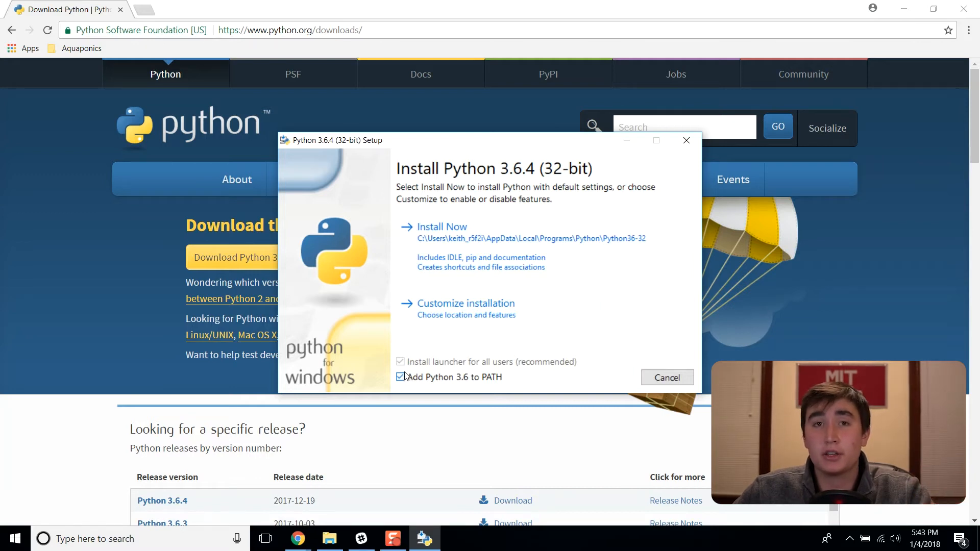
click(401, 376)
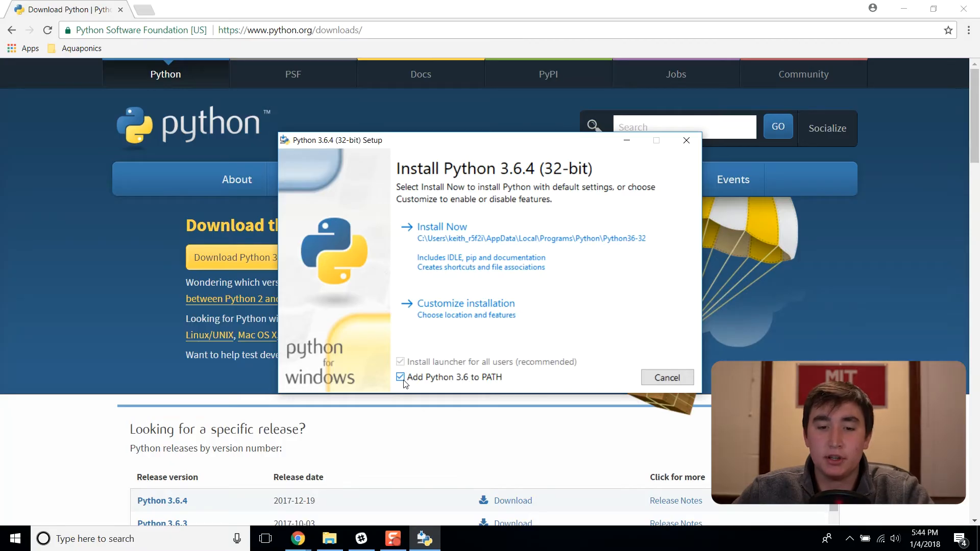
click(400, 377)
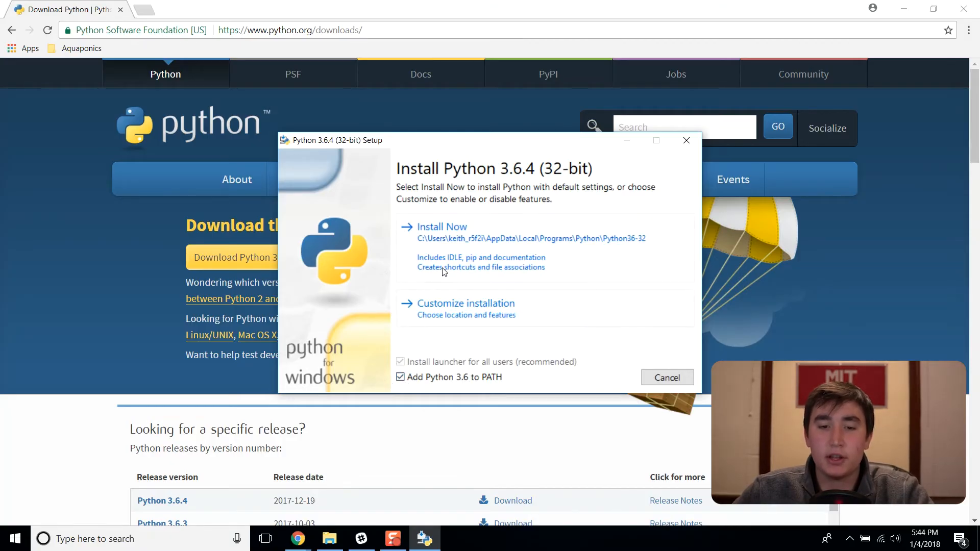
click(442, 226)
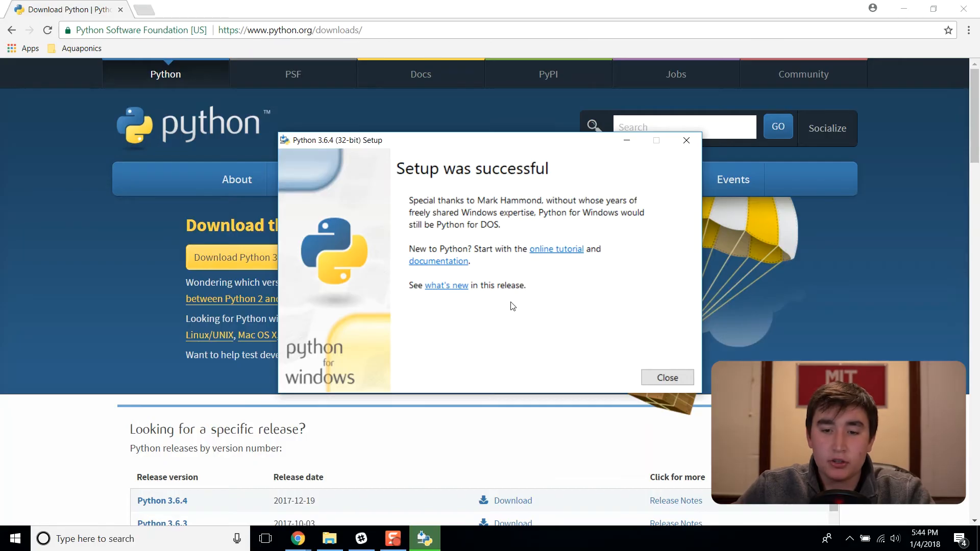
click(666, 378)
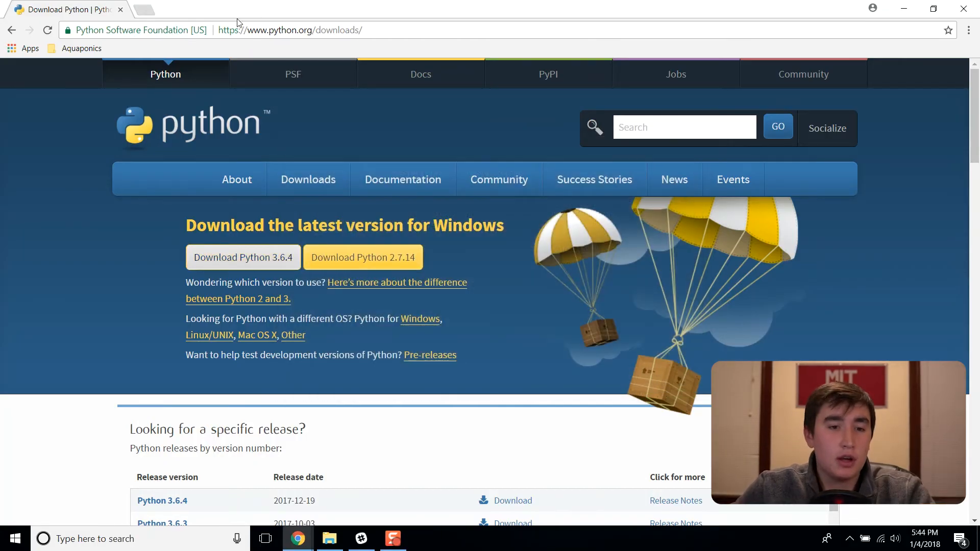
Open a new browser tab and navigate to the Sublime Text website.
click(143, 9)
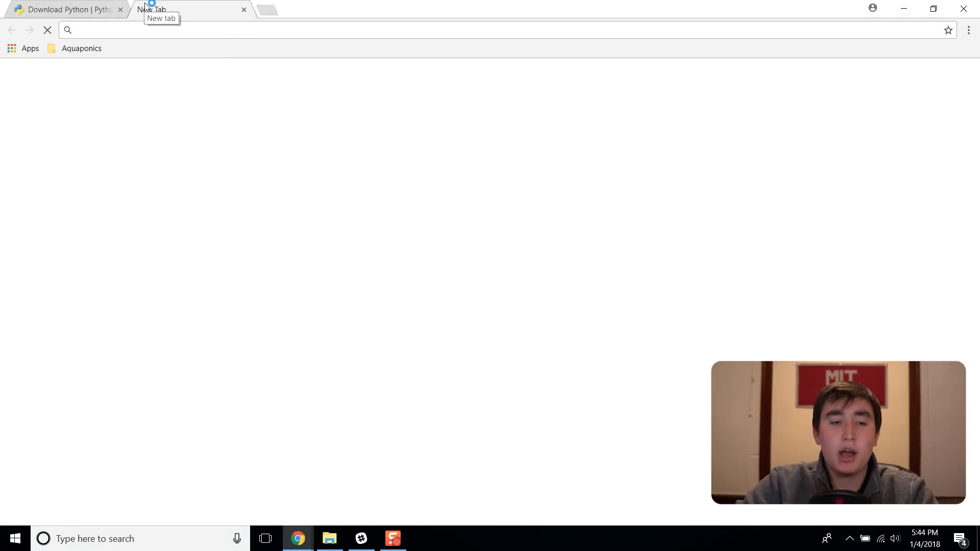
text(socialblade.com)
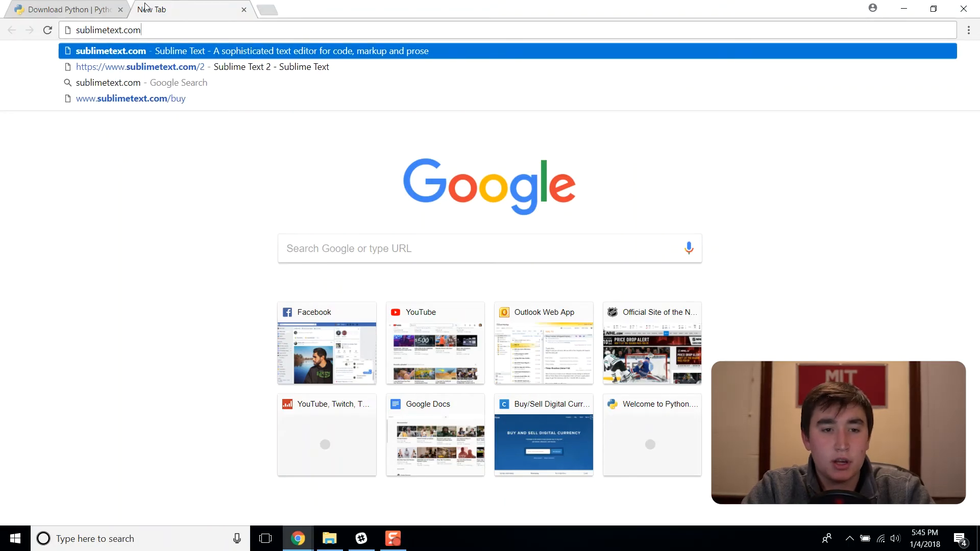
text(//www.)
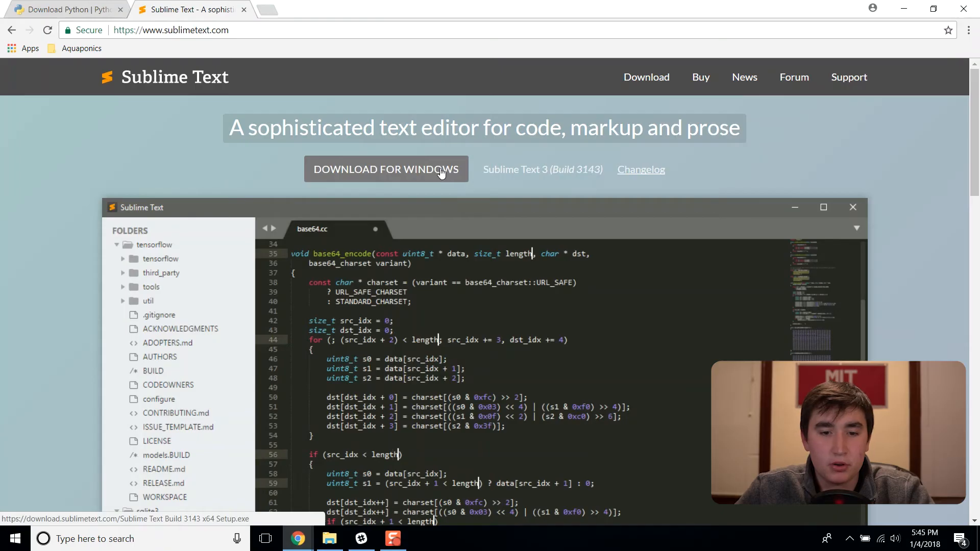
mouse_move(409, 174)
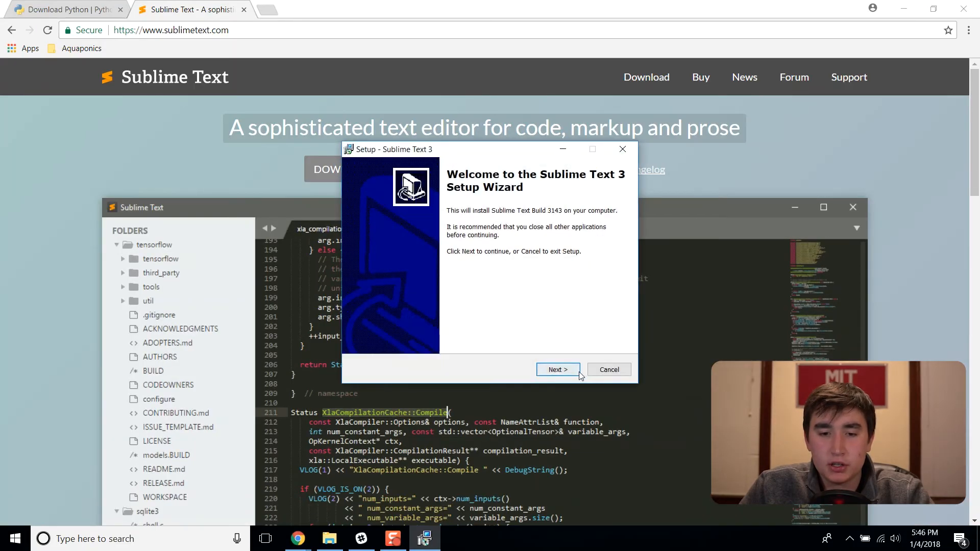
Accept the welcome, default folder and additional tasks pages in Sublime Text 3 Setup, then Finish.
click(557, 370)
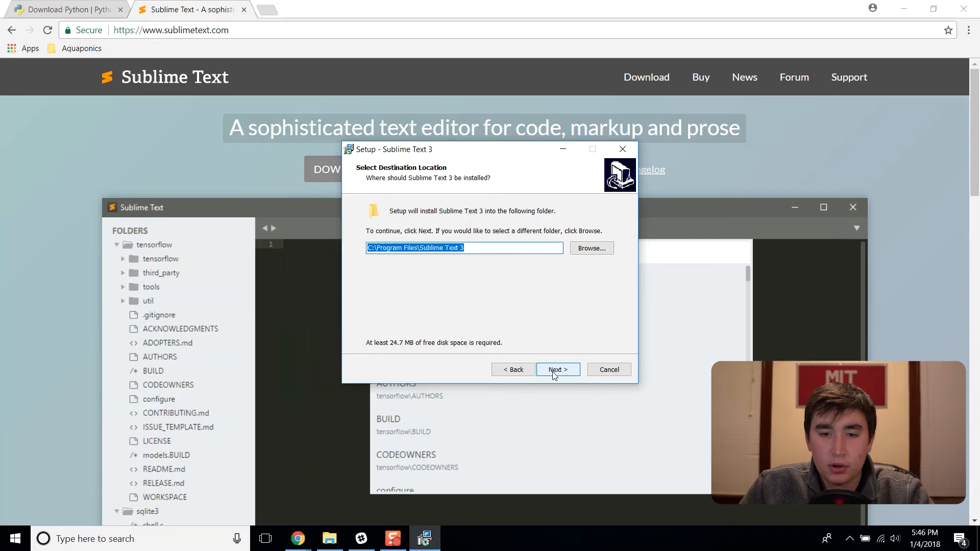
click(556, 369)
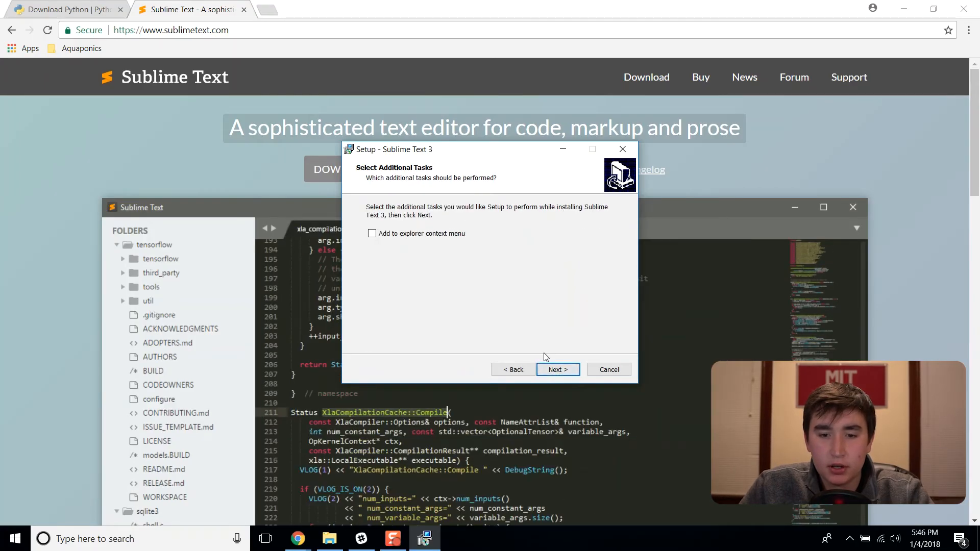
click(557, 369)
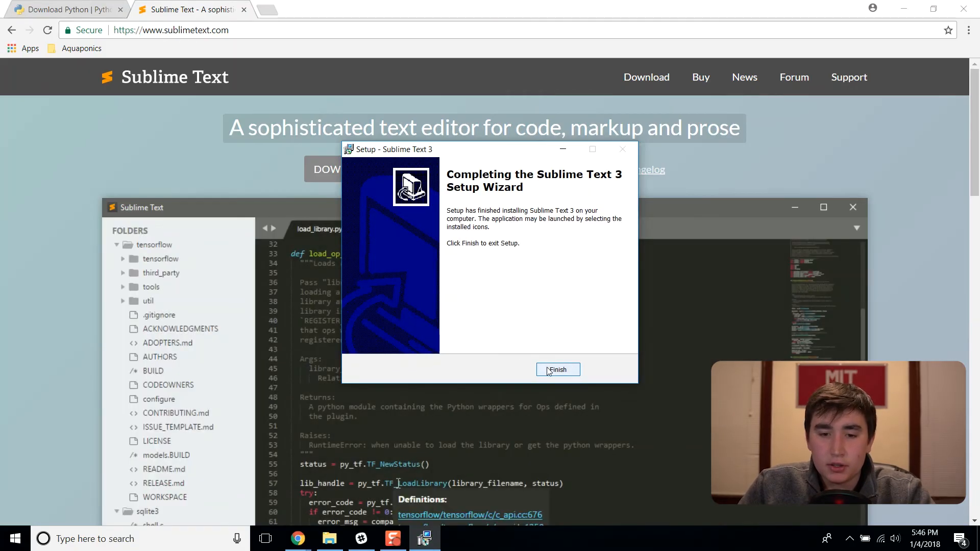
click(557, 369)
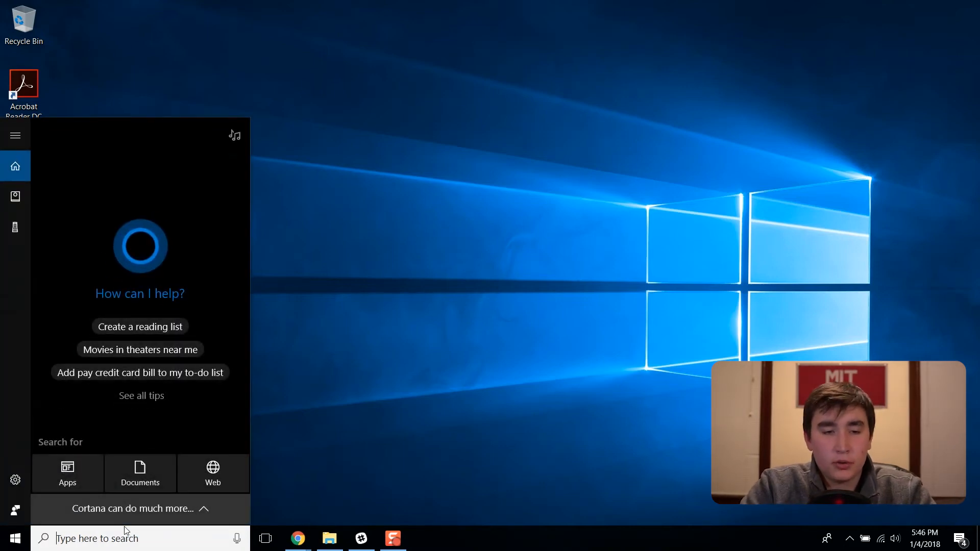
Search 'sublime text 3' in Start and launch the Sublime Text 3 best match.
text(sublime text 3)
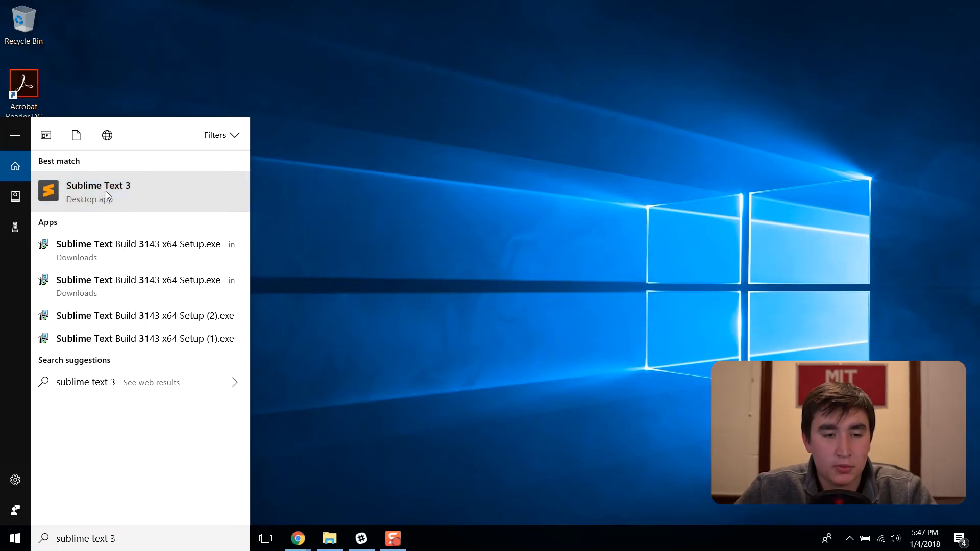
click(98, 191)
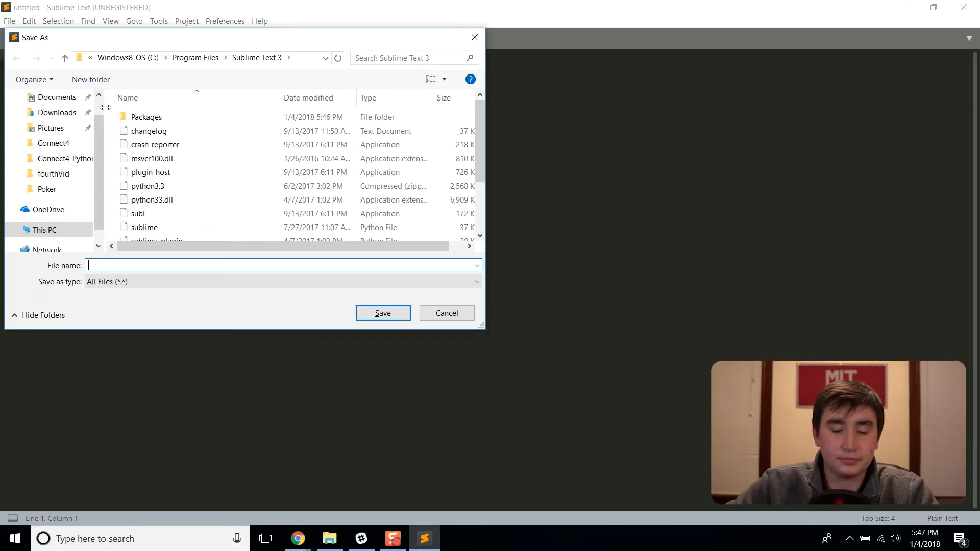
Save the untitled file as test.py in Documents, confirming replacement of the existing copy.
click(446, 313)
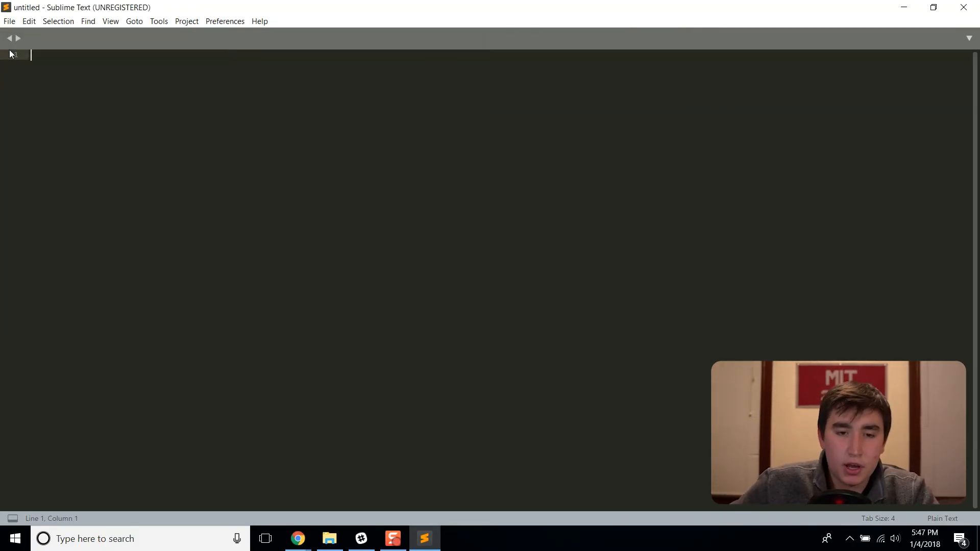
click(9, 21)
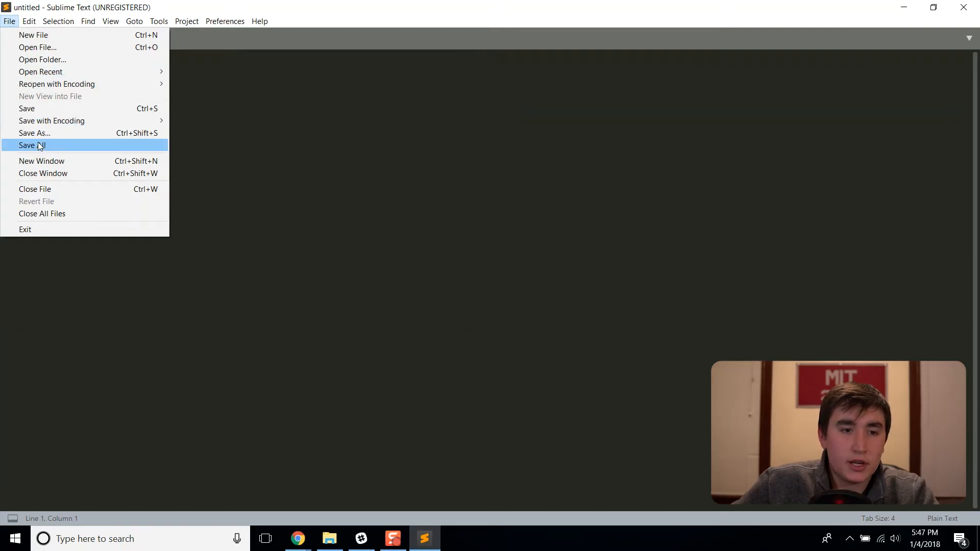
click(33, 134)
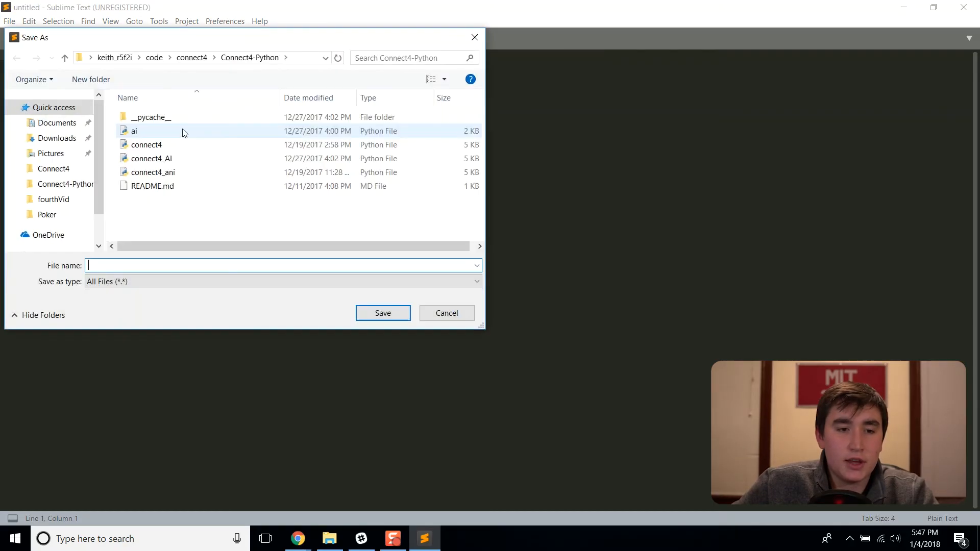
text(test.py)
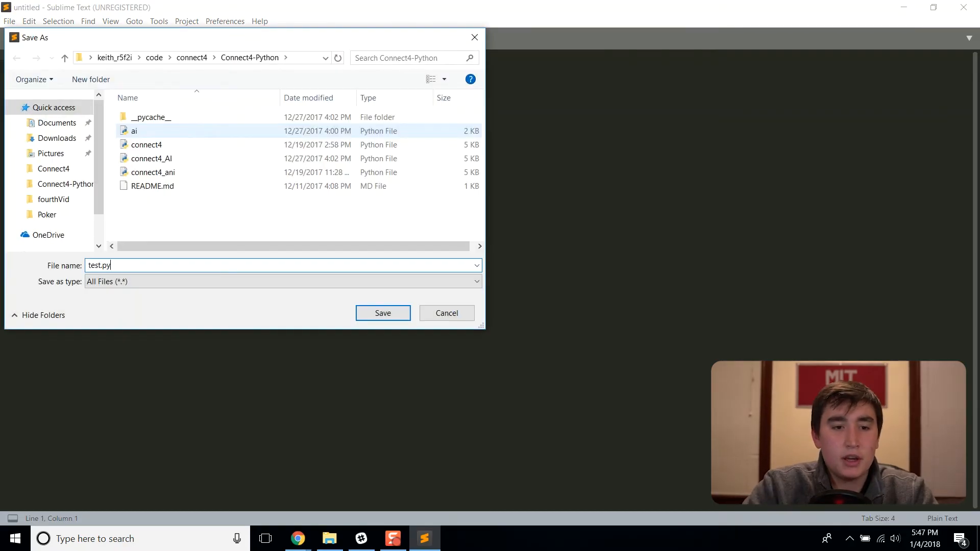
click(56, 123)
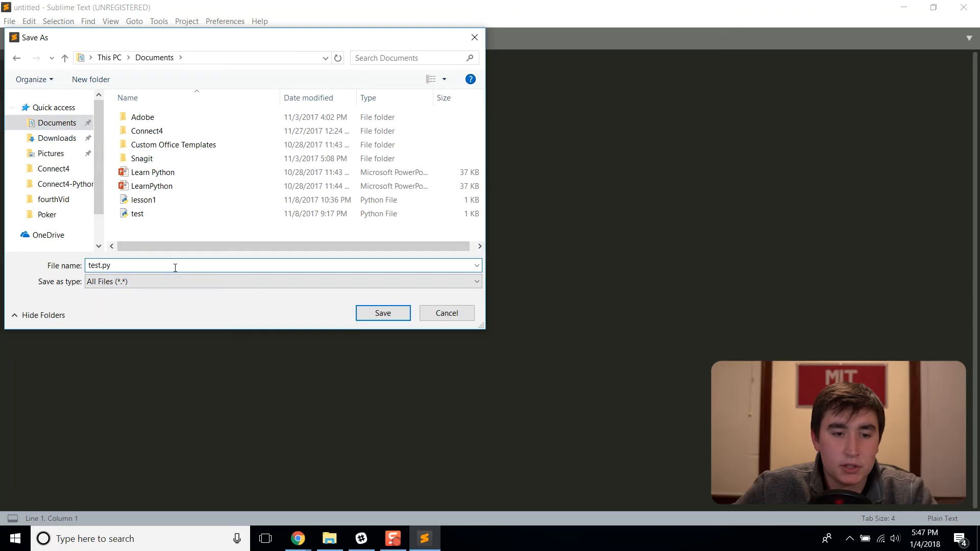
double_click(106, 265)
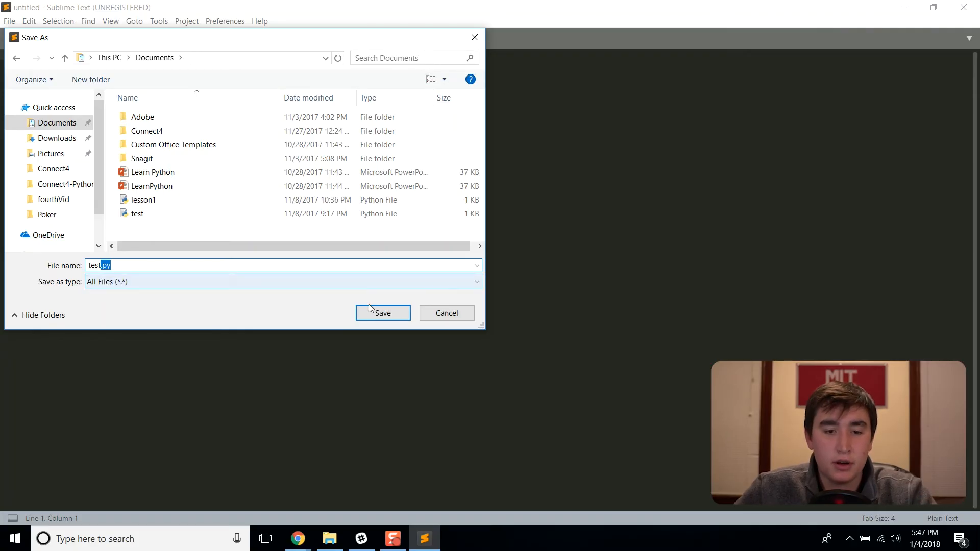
click(382, 313)
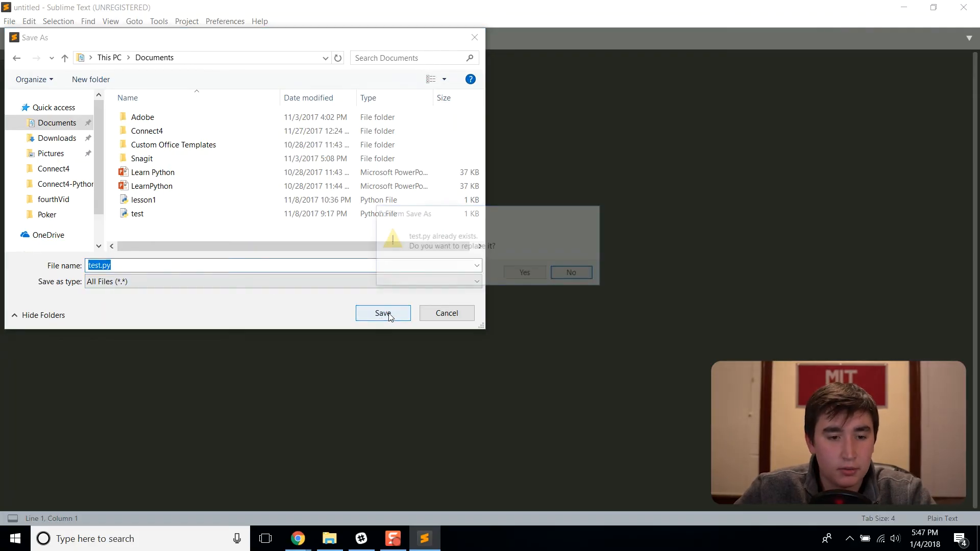
click(524, 272)
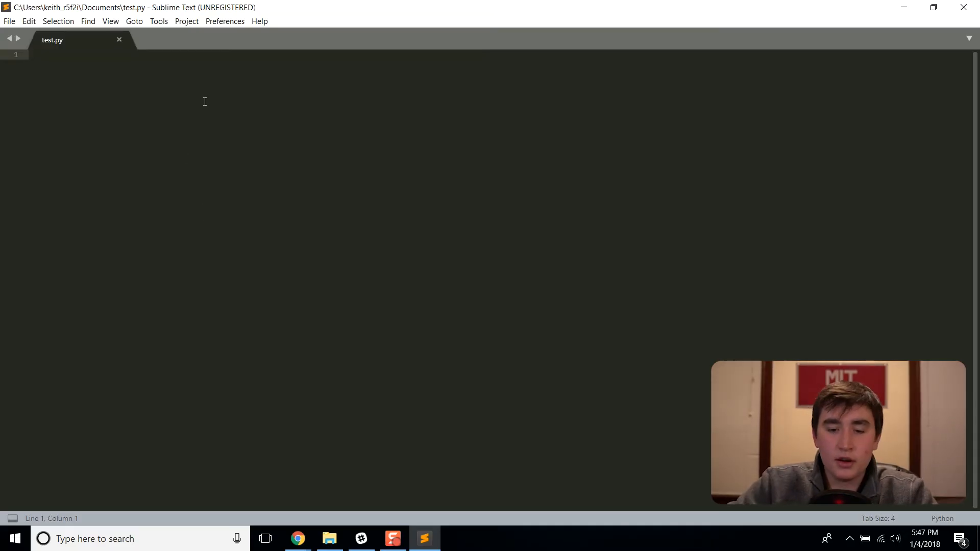
Write print("hello world!!!!!!!!!!!") on line 1 and save with Ctrl+S.
text(pr)
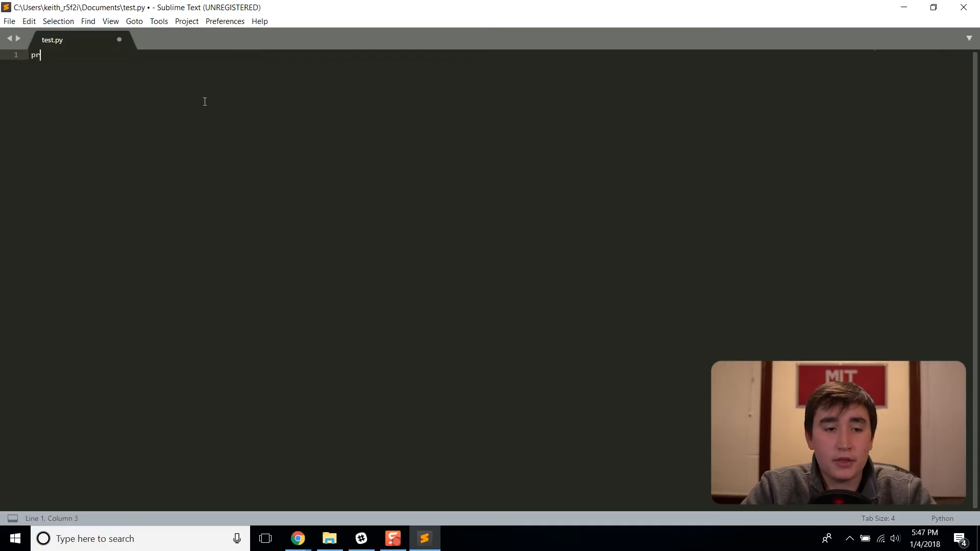
text(in)
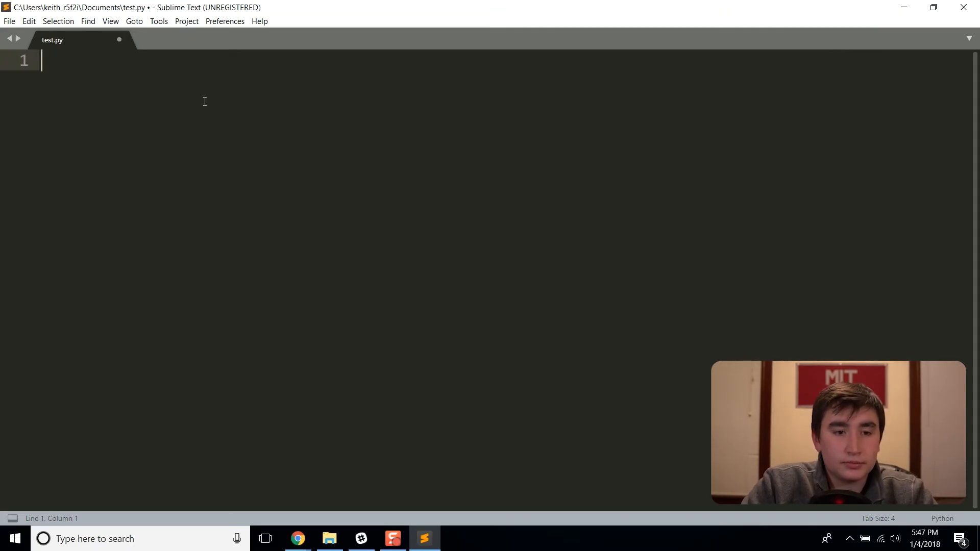
text(print("he"))
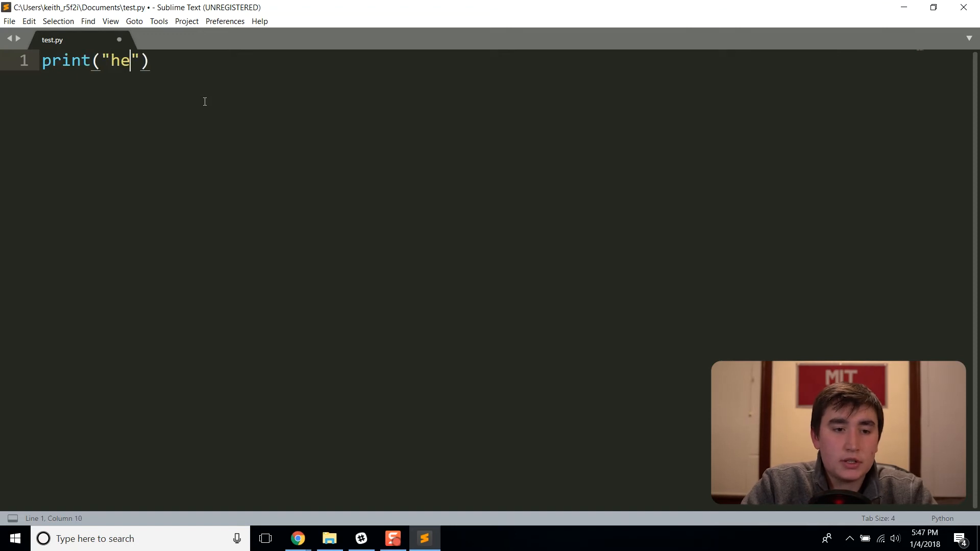
text(llo world)
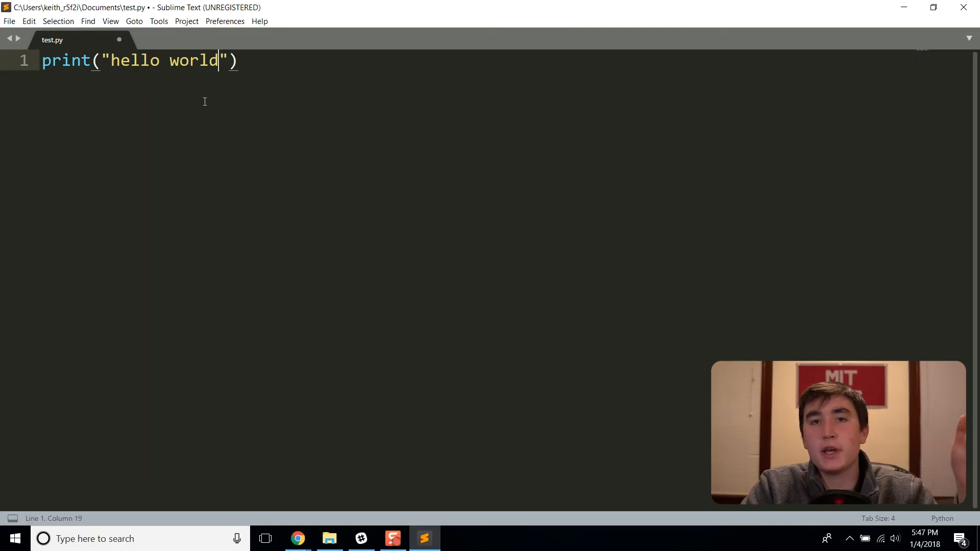
text(!!!)
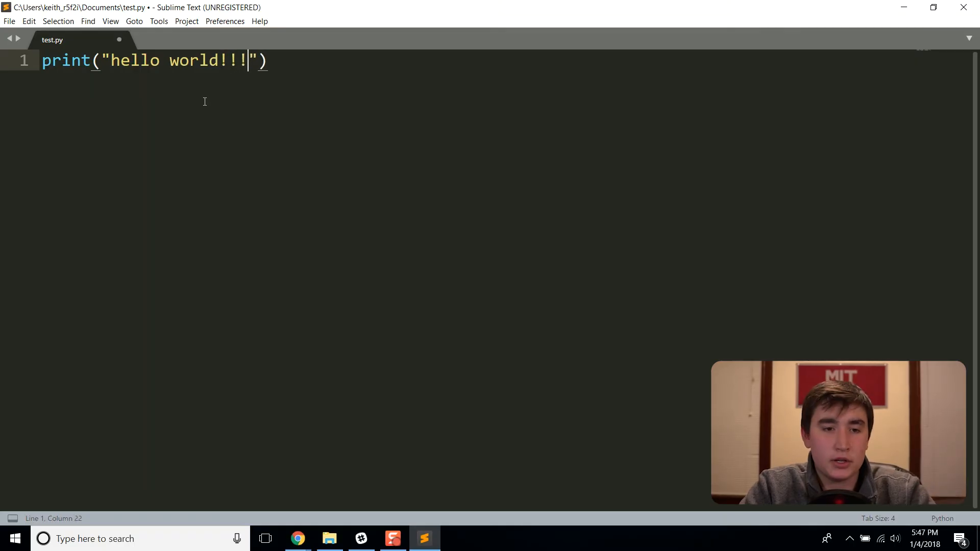
text(!!!!!!!!)
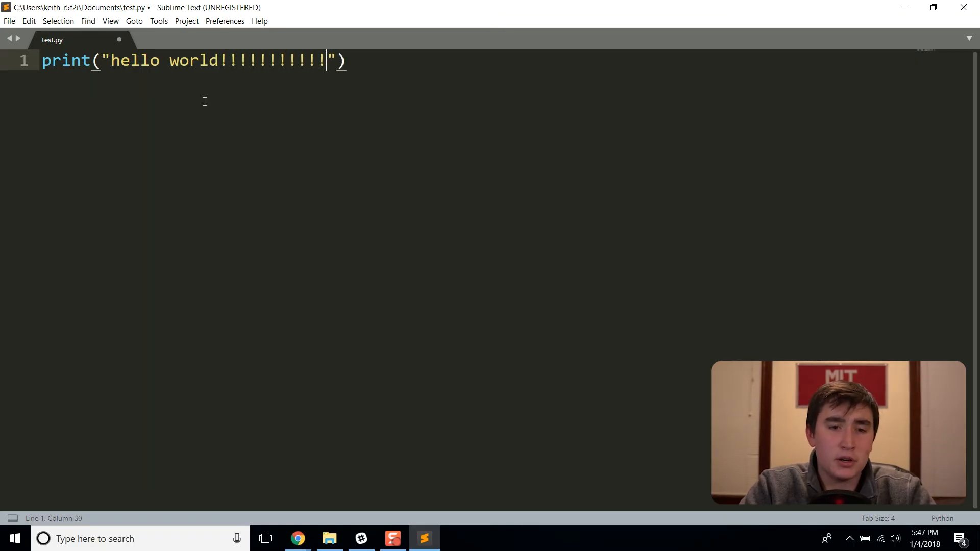
key(ctrl+s)
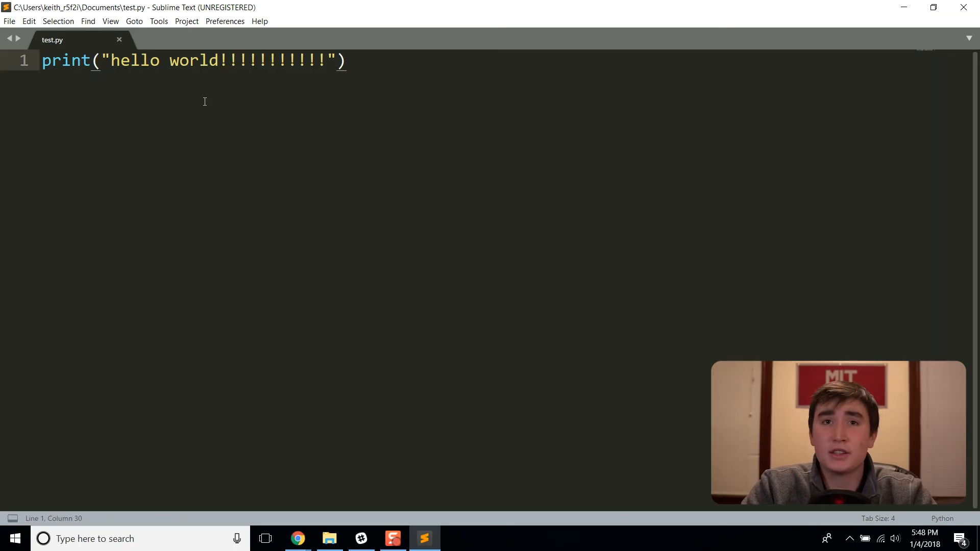
key(ctrl+s)
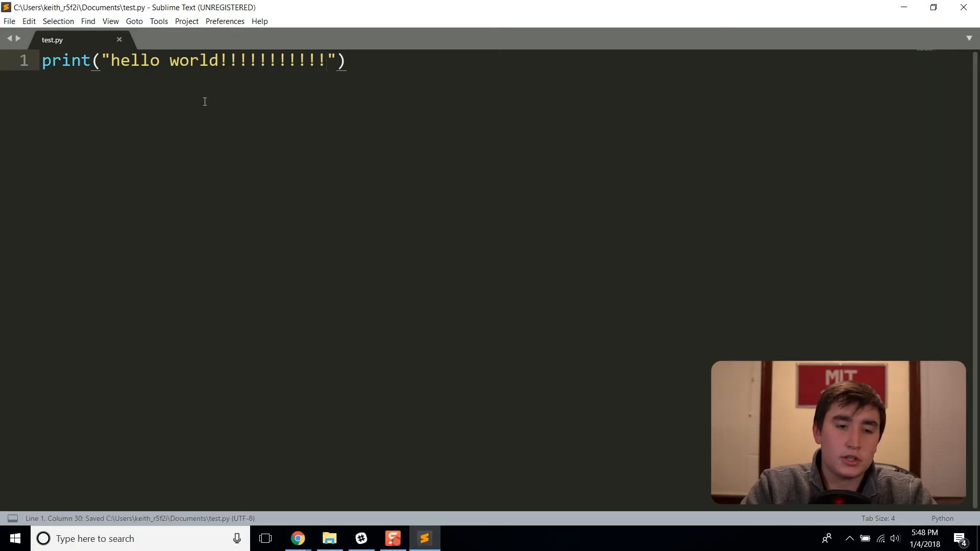
Build test.py from the menu bar, showing hello world!!!!!!!!!!! and Finished in 0.1s.
click(187, 21)
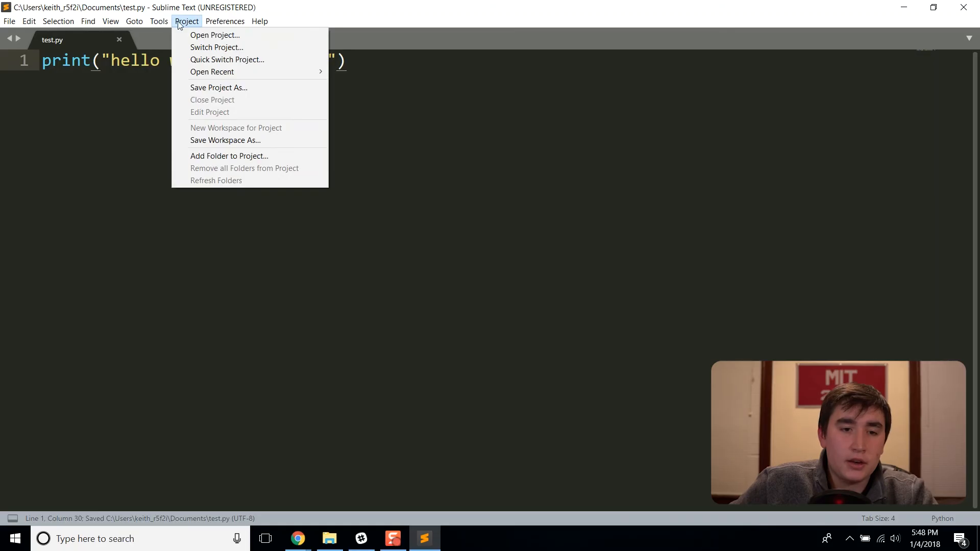
click(159, 20)
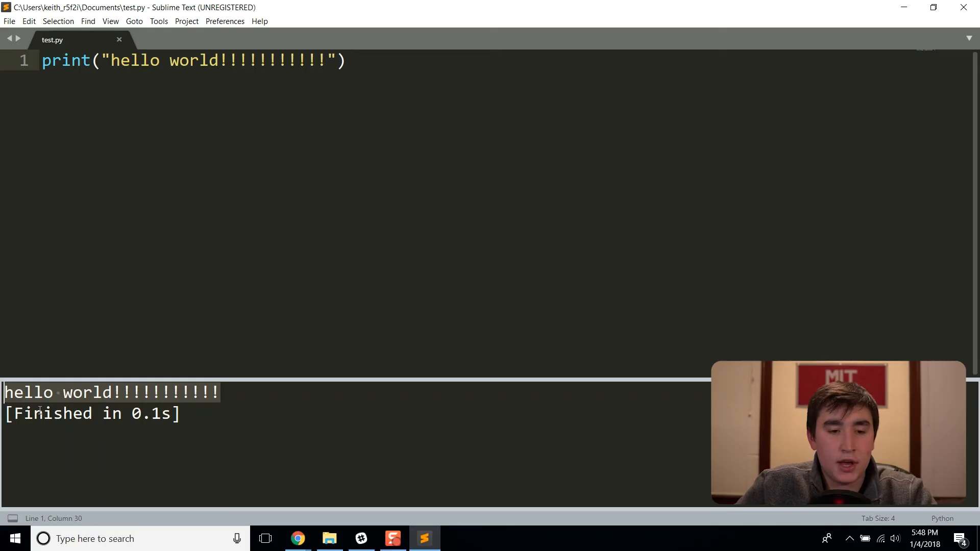
mouse_move(448, 39)
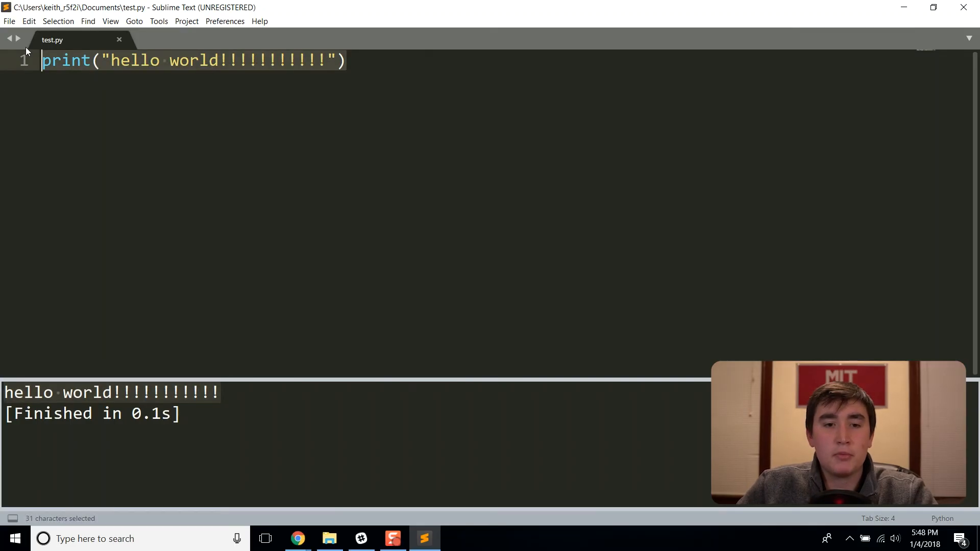
Replace the code with import sys and print(sys.version), then save with Ctrl+S.
text(import)
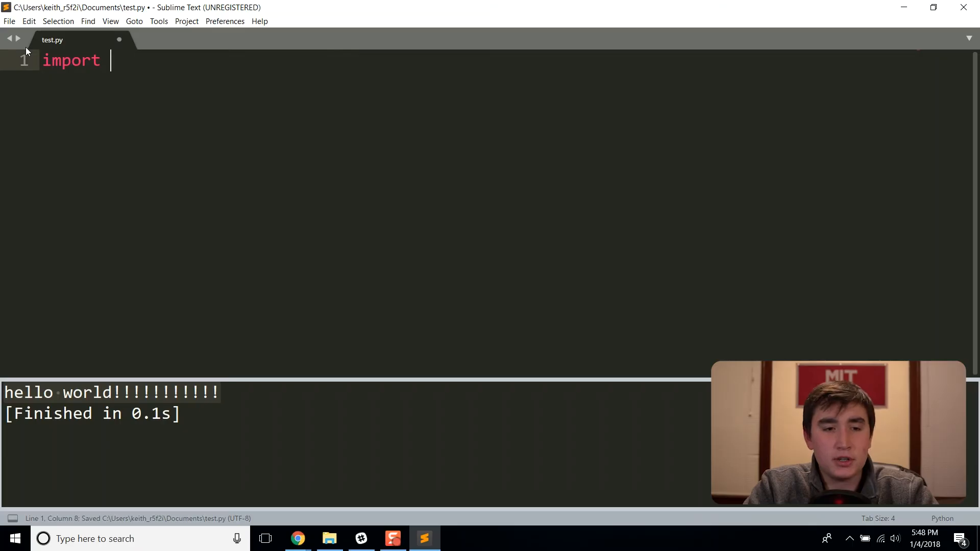
text(sys)
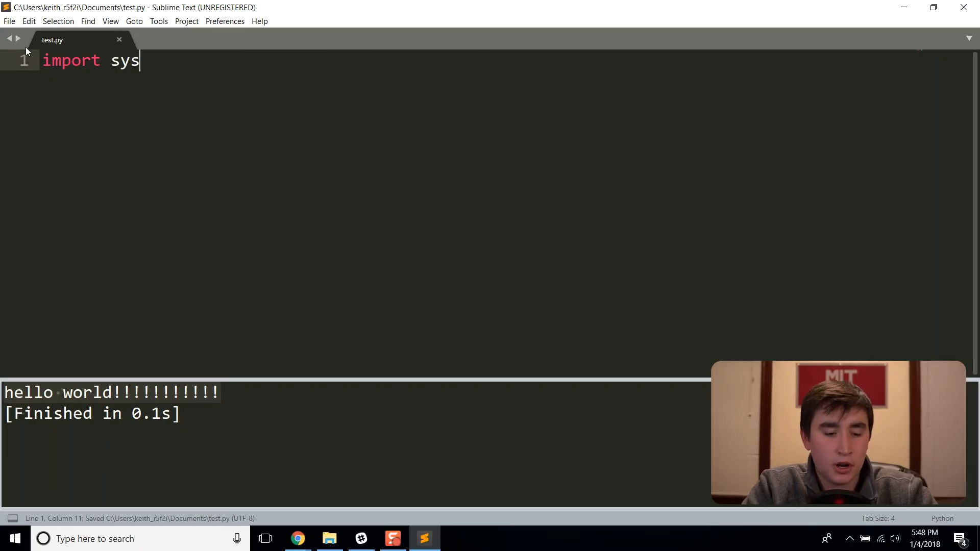
key(Enter)
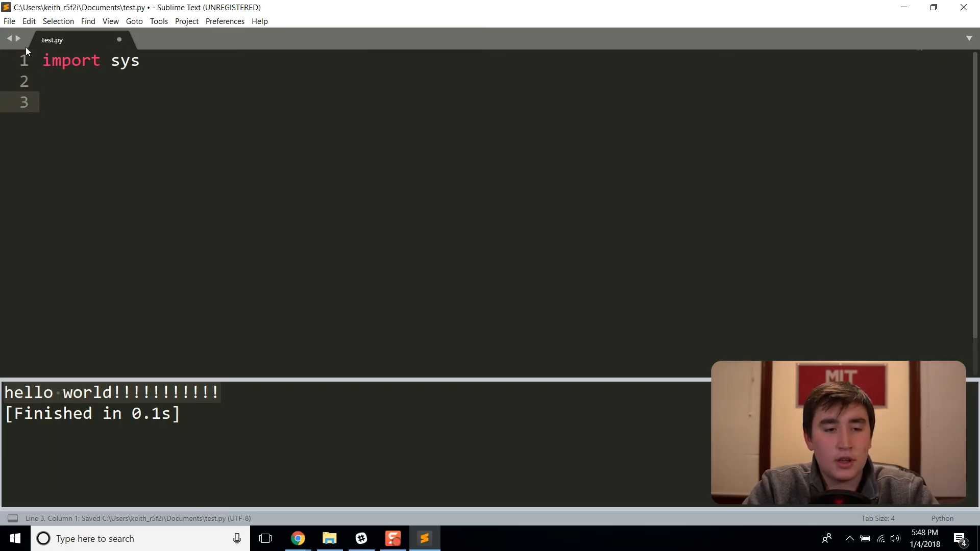
text(p)
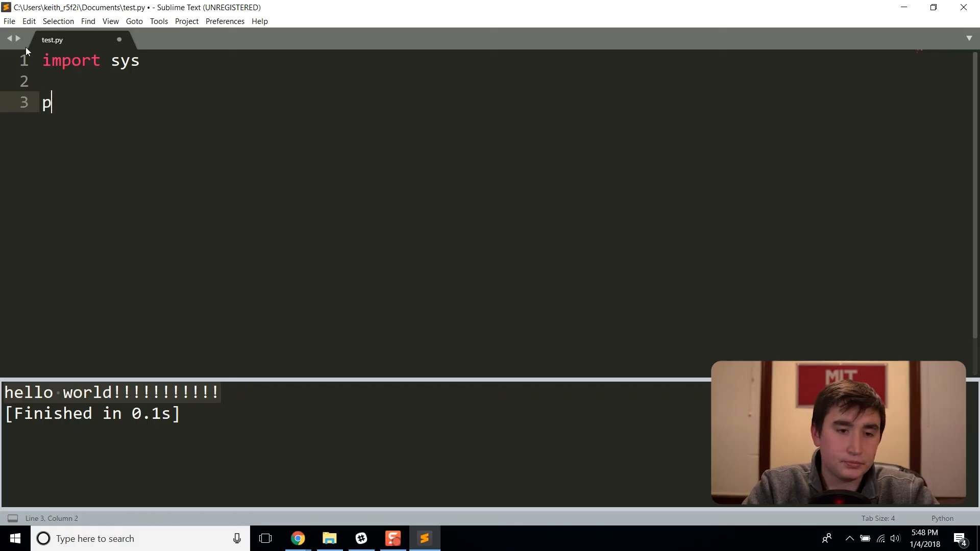
text(rint())
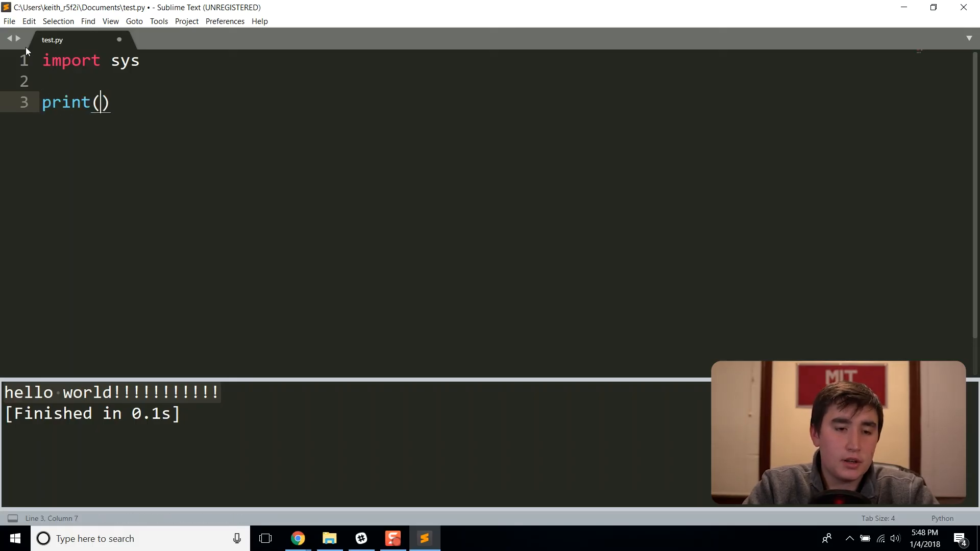
text(sys.version)
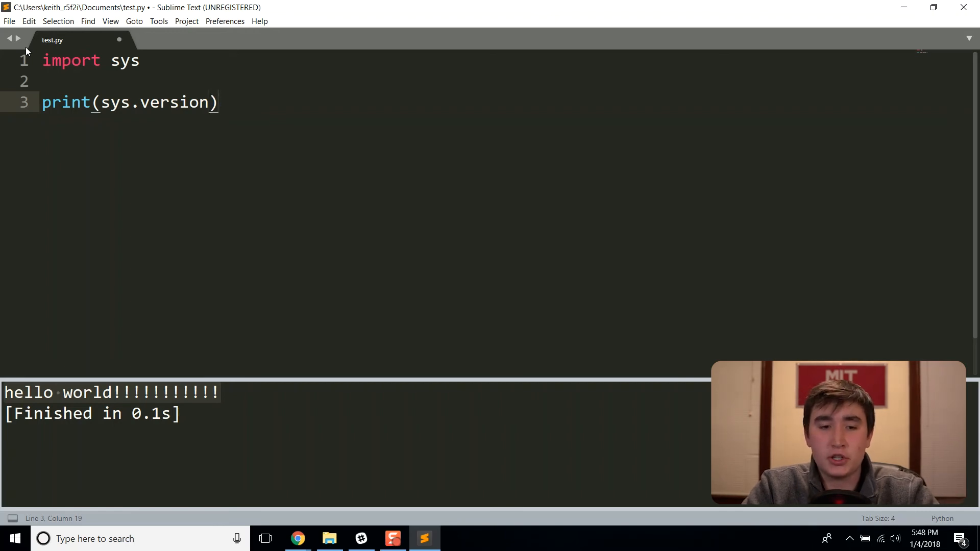
key(ctrl+s)
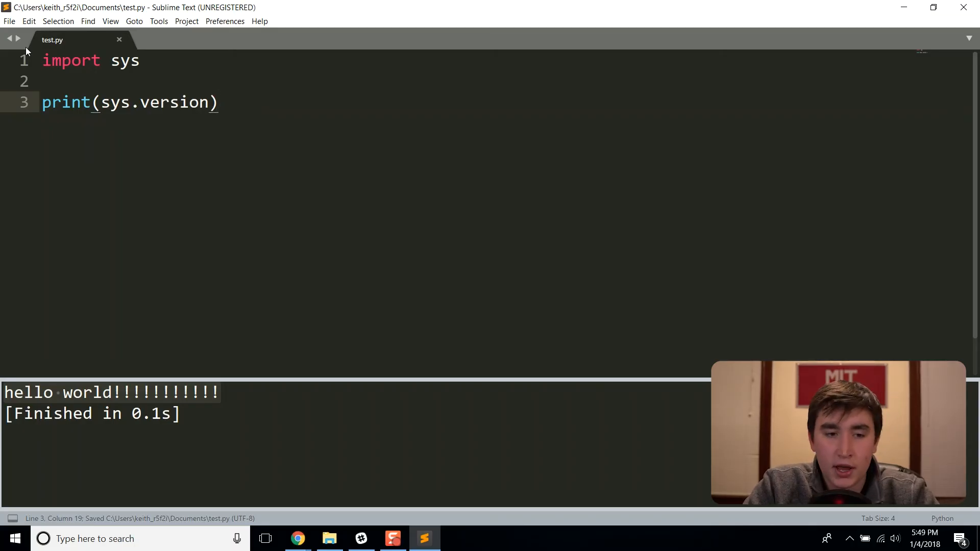
Build test.py from the Tools menu so it prints Python version 3.6.4.
click(158, 20)
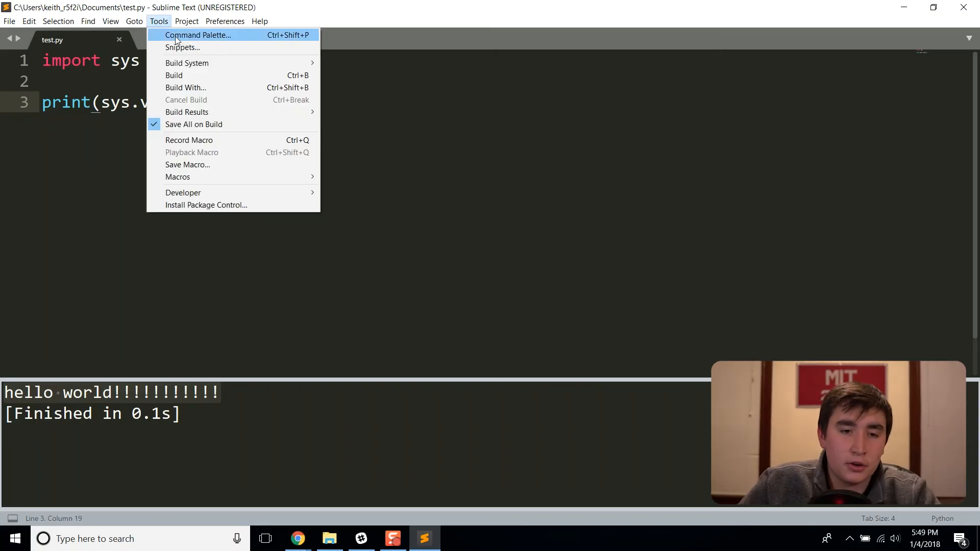
mouse_move(219, 75)
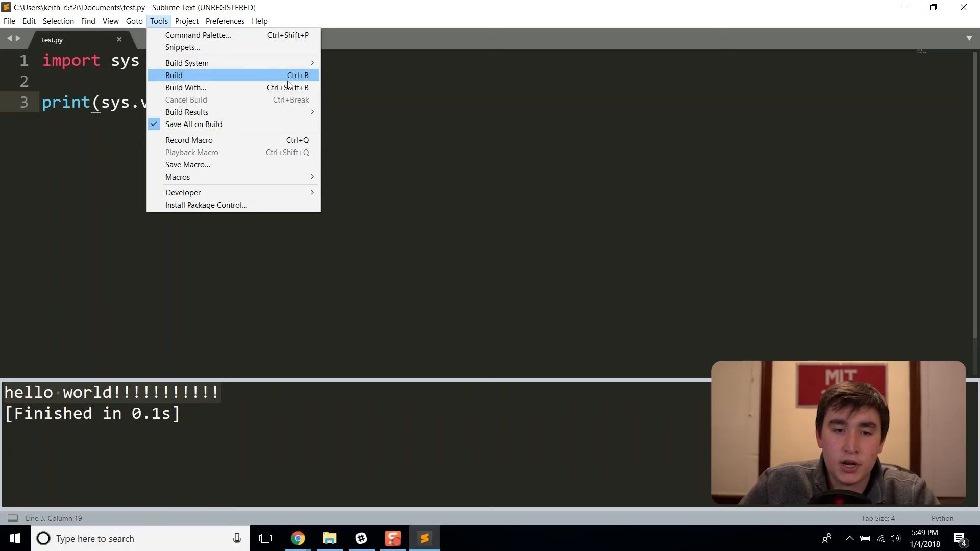
mouse_move(186, 63)
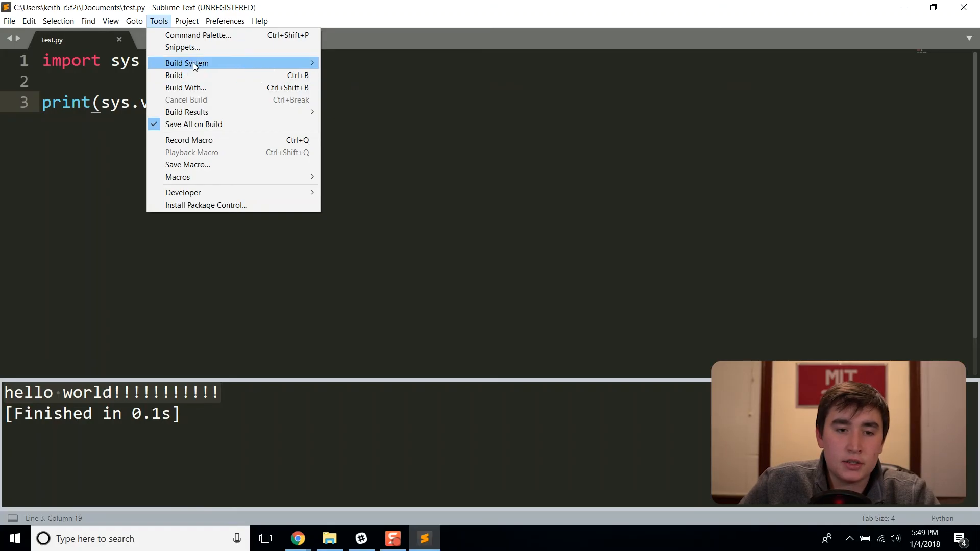
mouse_move(185, 75)
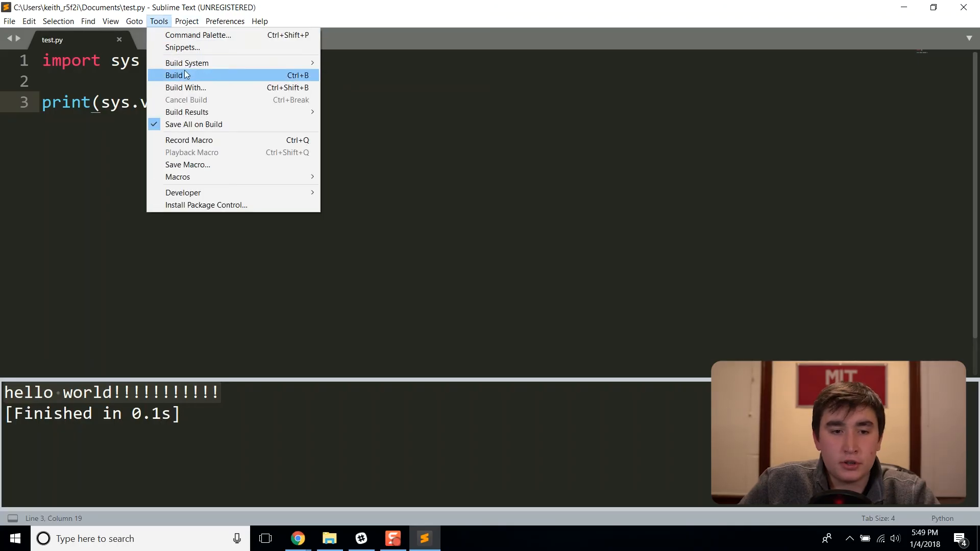
click(173, 75)
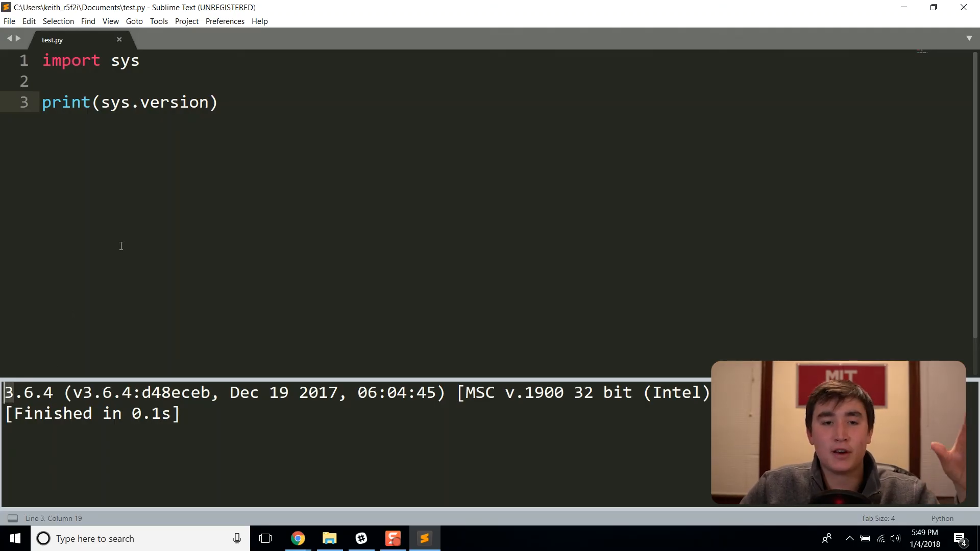
Start a new build system and fill it with python3 cmd, file_regex and source.python selector.
click(159, 21)
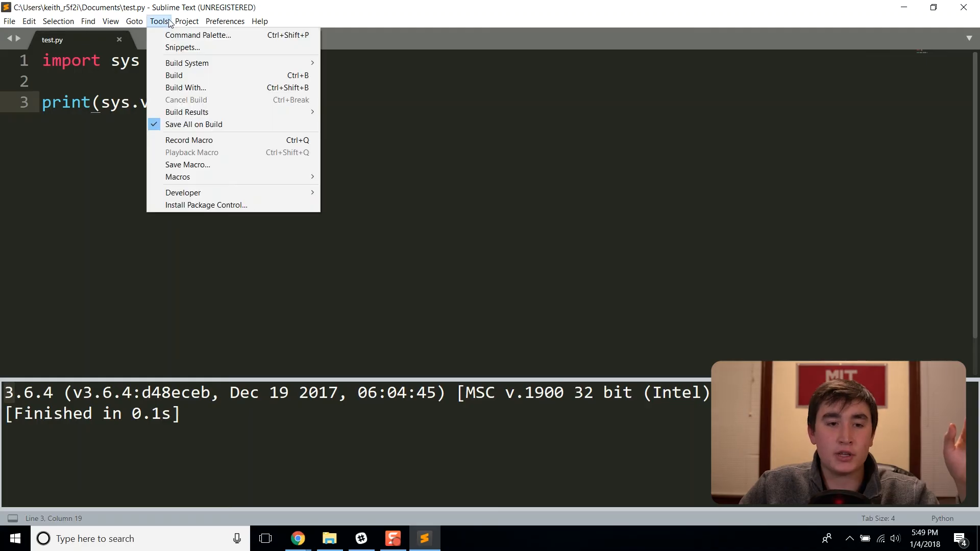
mouse_move(182, 47)
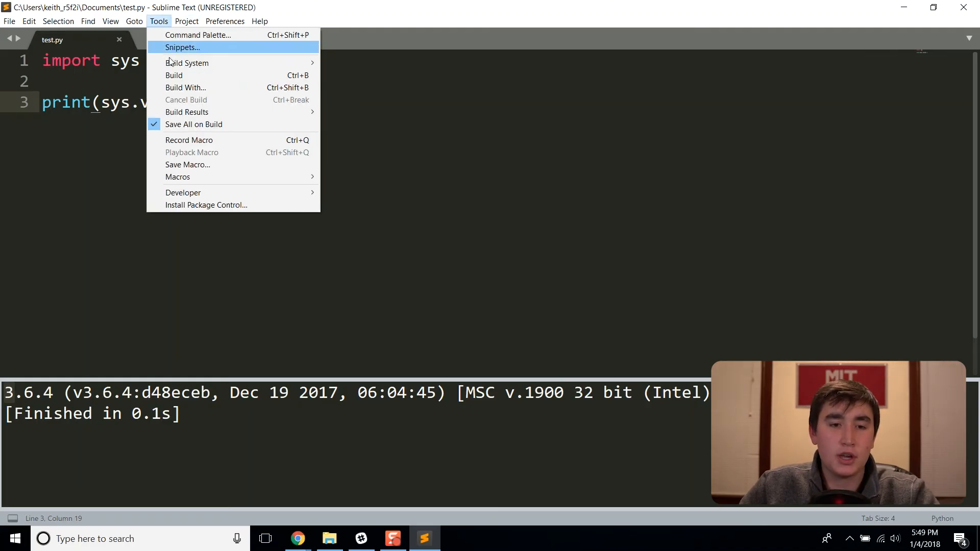
mouse_move(187, 62)
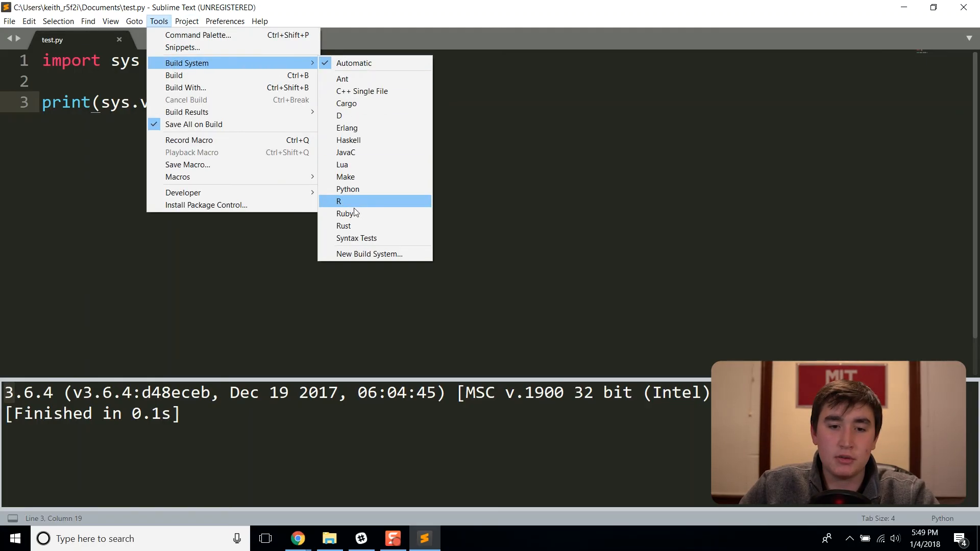
click(370, 254)
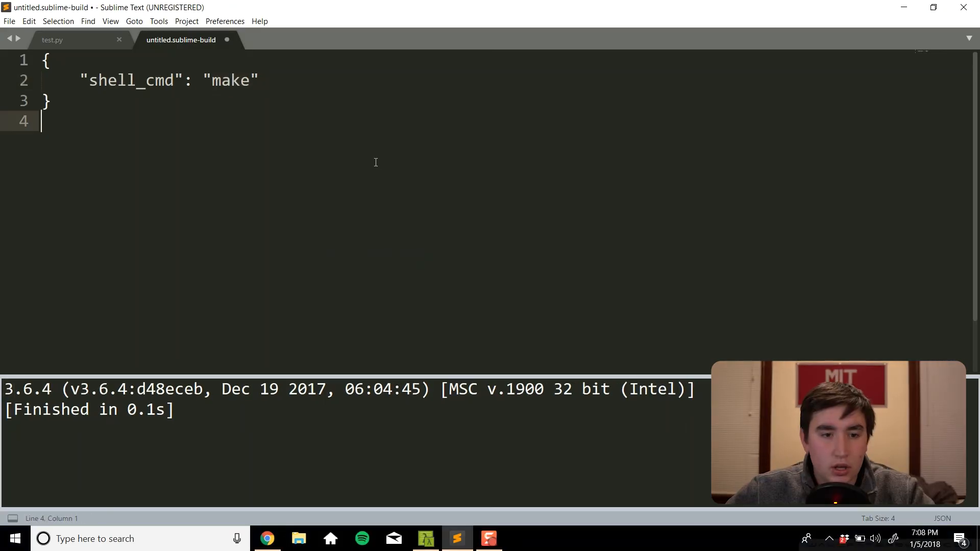
key(ctrl+a)
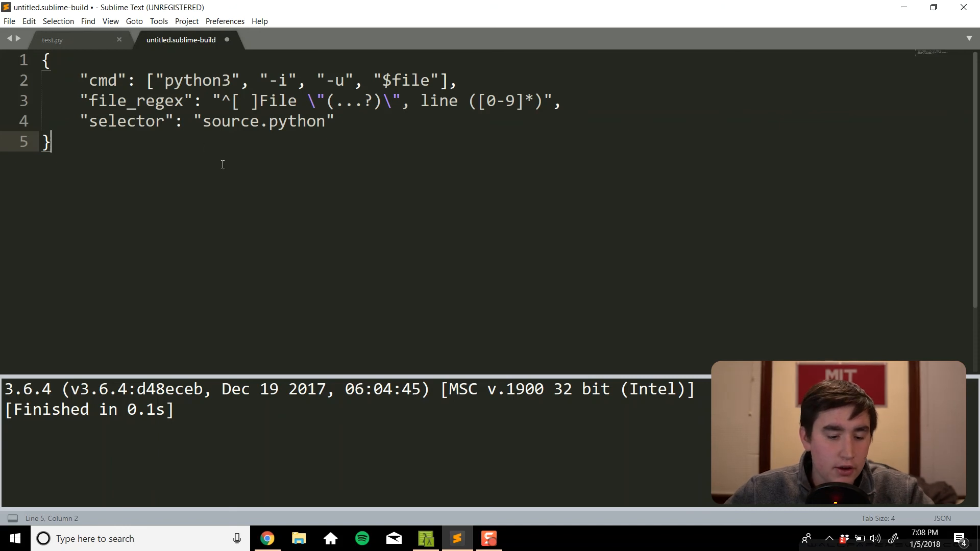
mouse_move(259, 173)
text(P)
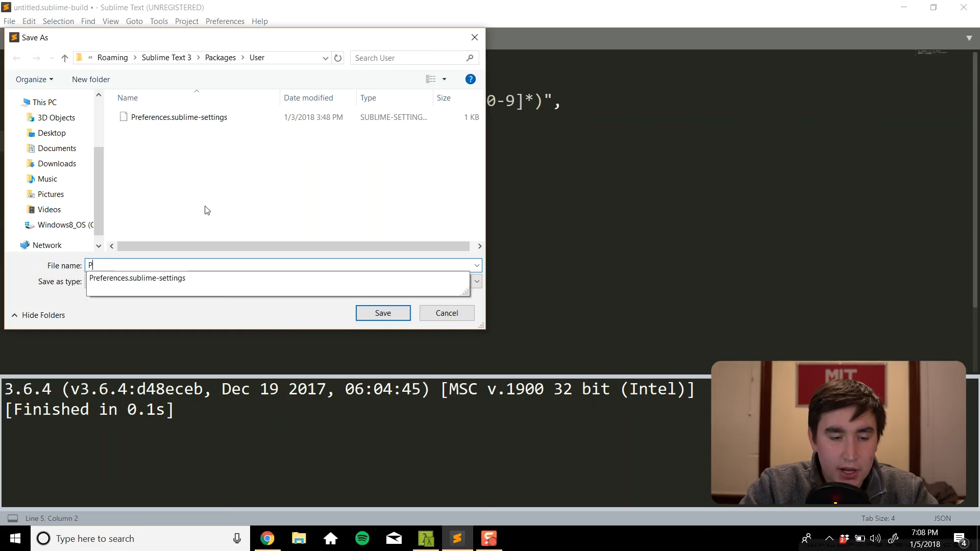
Save the build file as 'Python 3' and return to test.py.
text(ython 3)
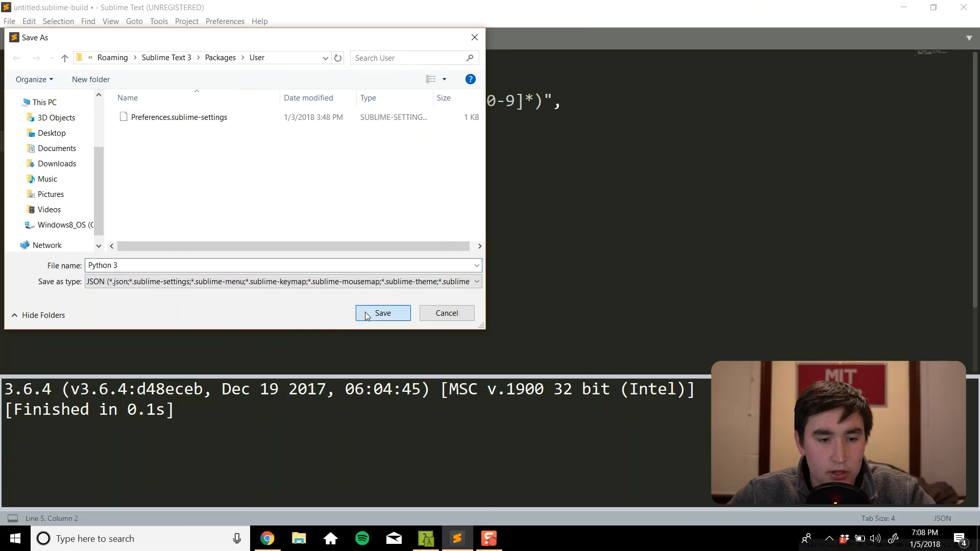
click(382, 313)
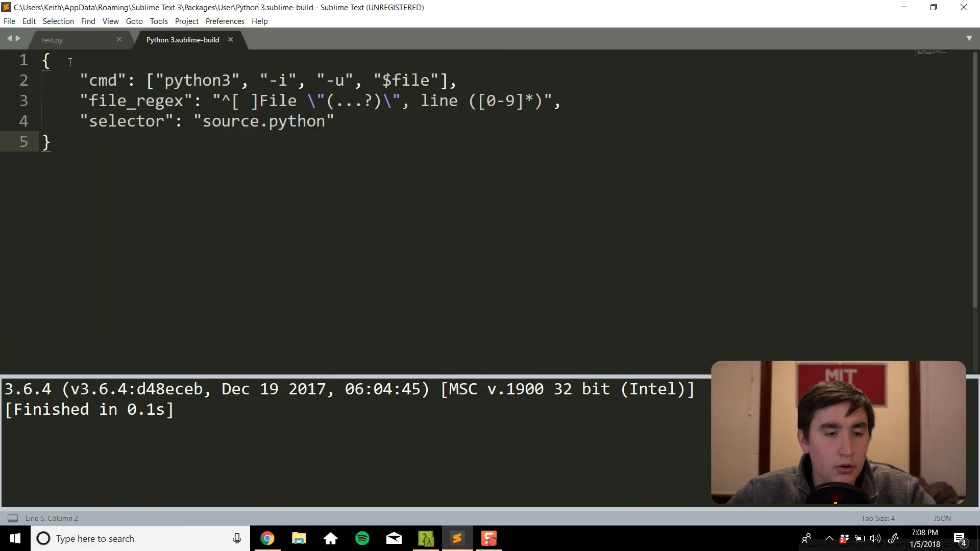
click(158, 21)
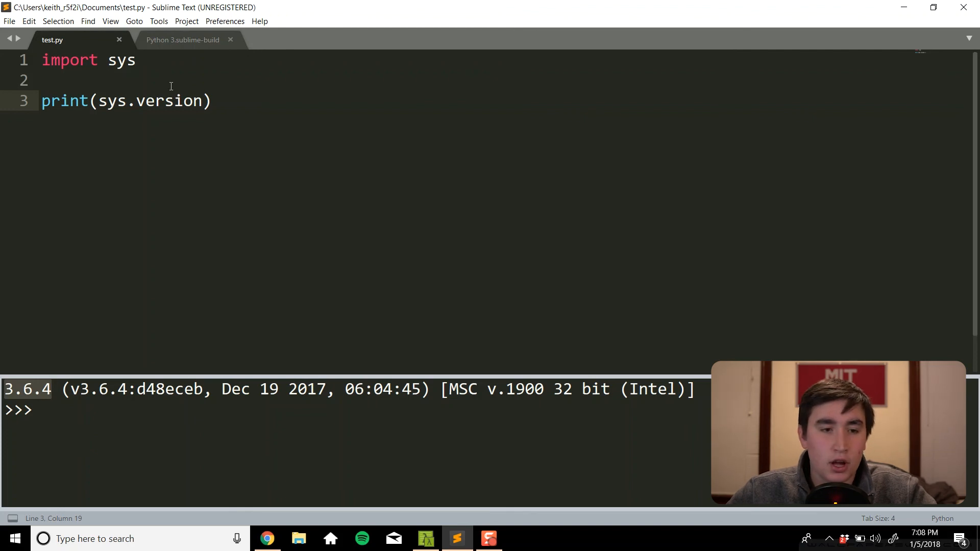
Select python3 in the Python 3.sublime-build file and open the Cmder terminal.
click(182, 40)
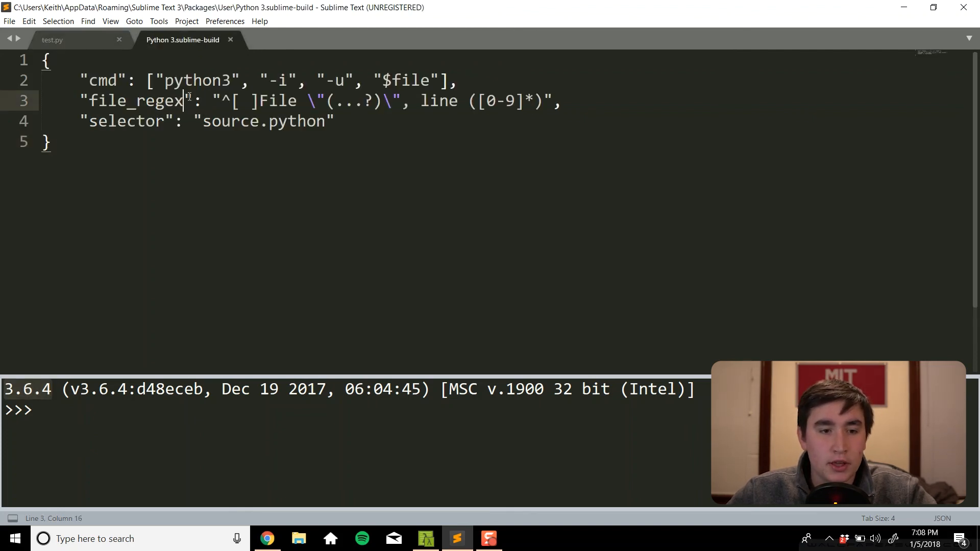
double_click(197, 80)
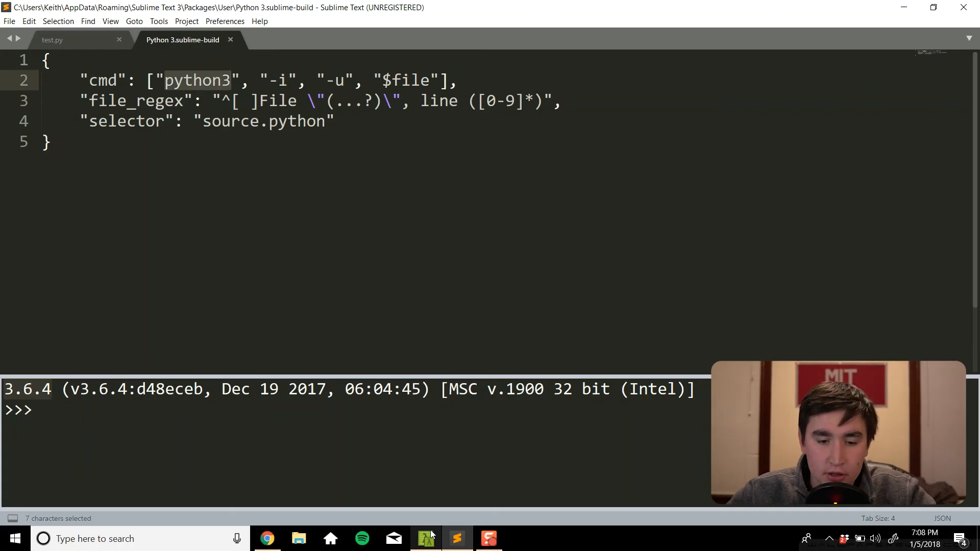
click(427, 538)
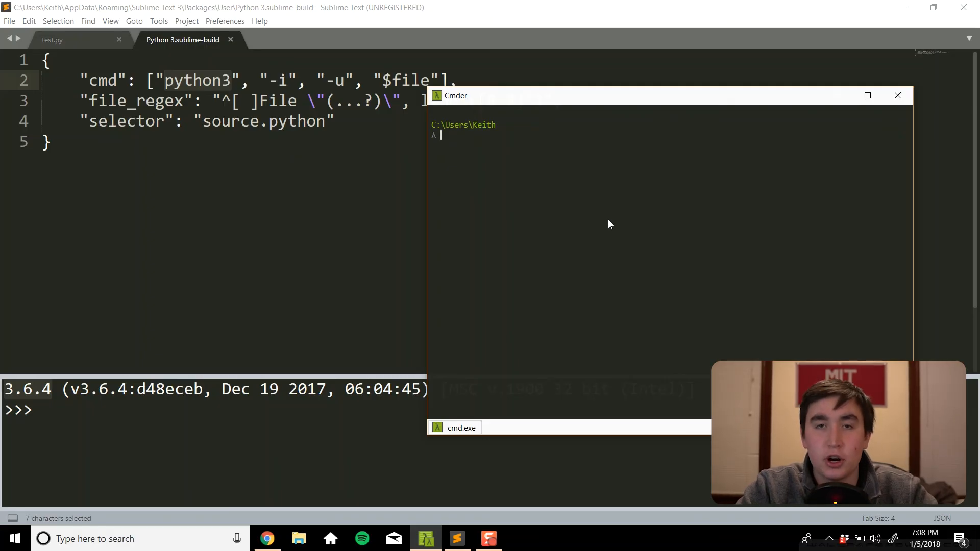
Run 'which python3' in Cmder and select the printed install path.
text(which python3)
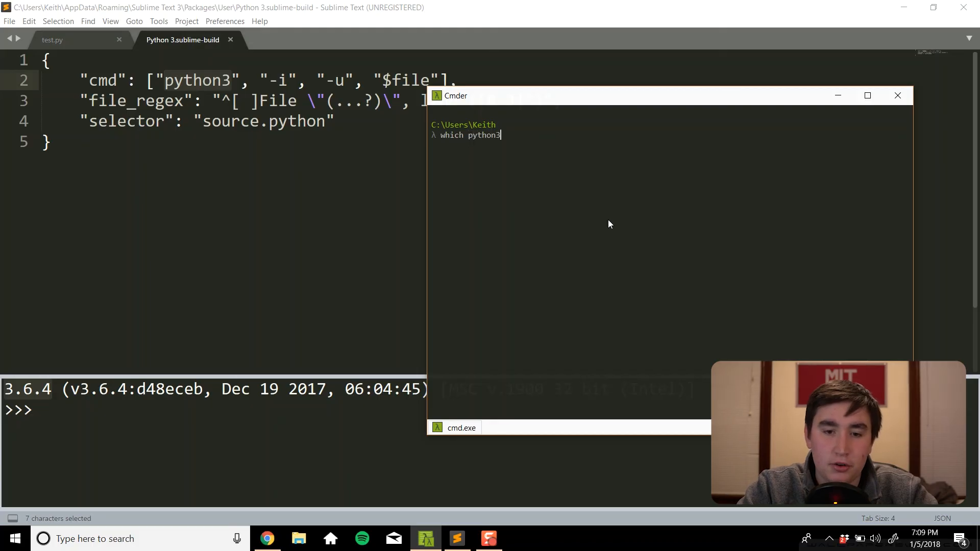
key(enter)
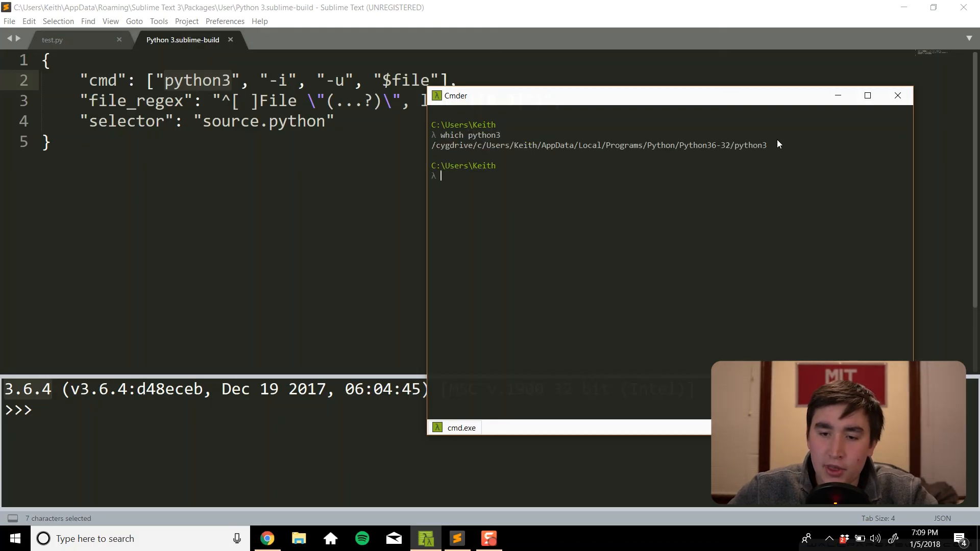
drag(431, 145, 775, 145)
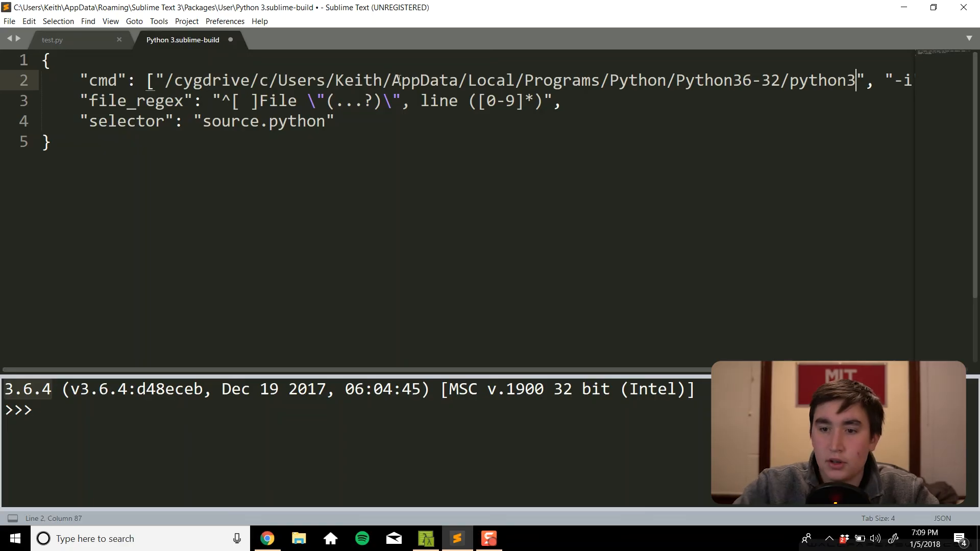
Save the Python 3 build file with the full cygdrive python3 path as cmd.
key(ctrl+s)
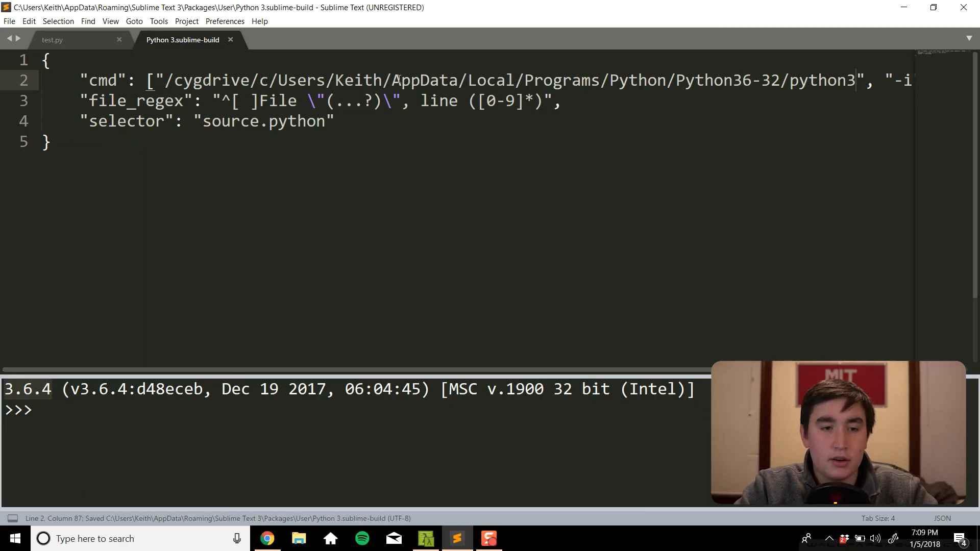